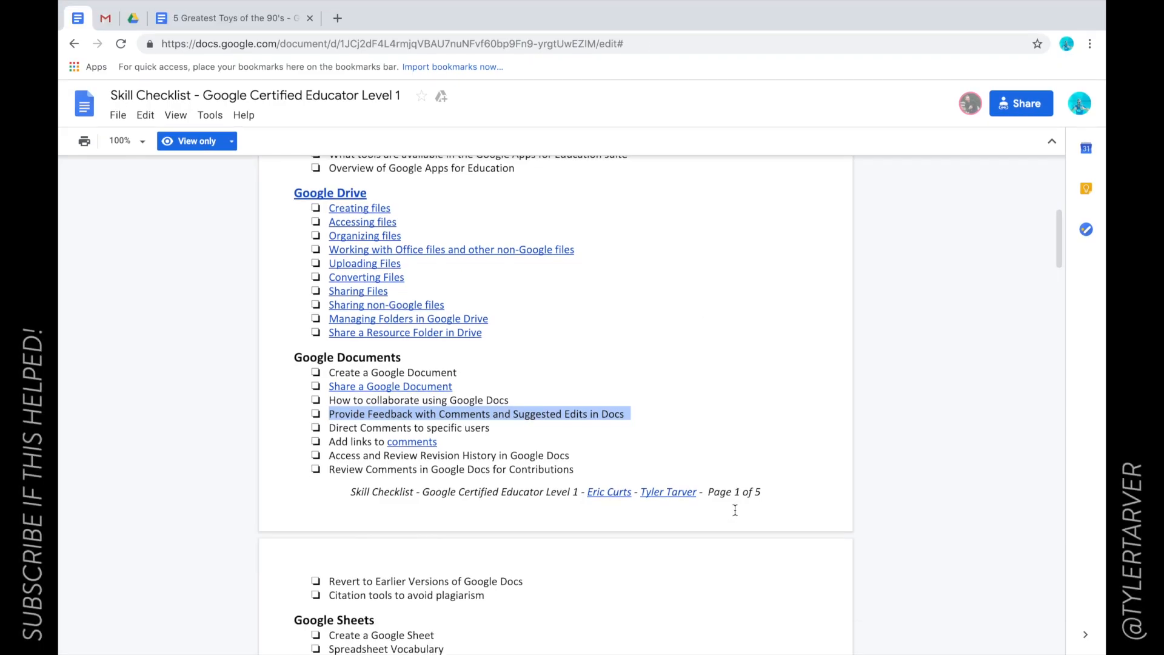
pyautogui.moveTo(629, 235)
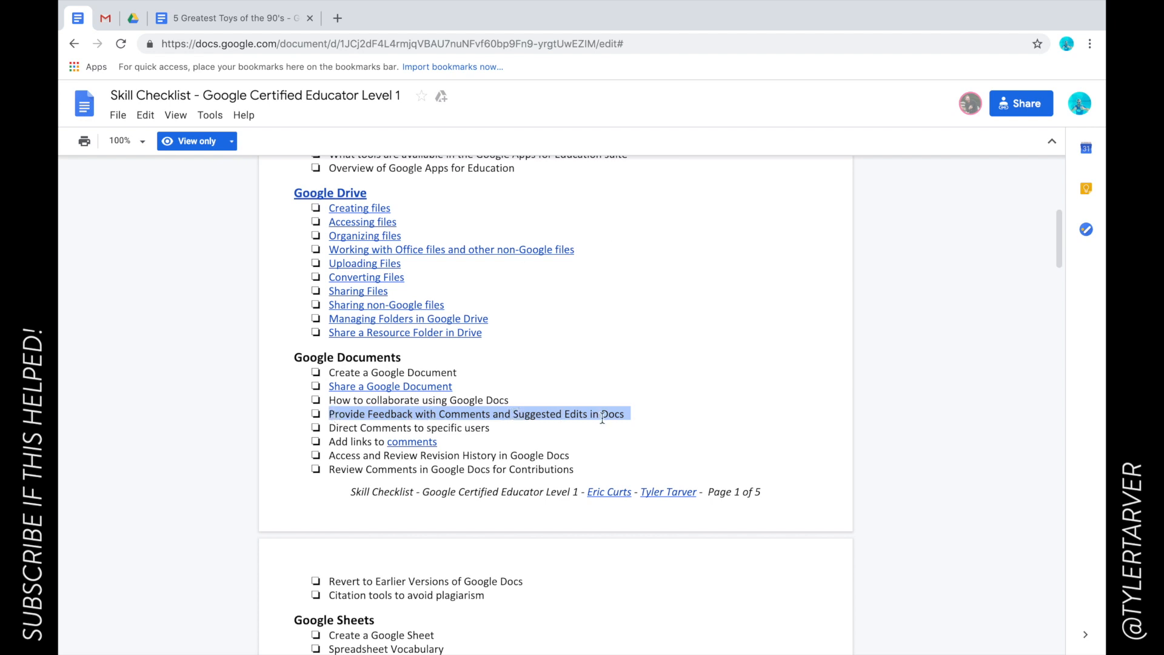
pyautogui.moveTo(247, 148)
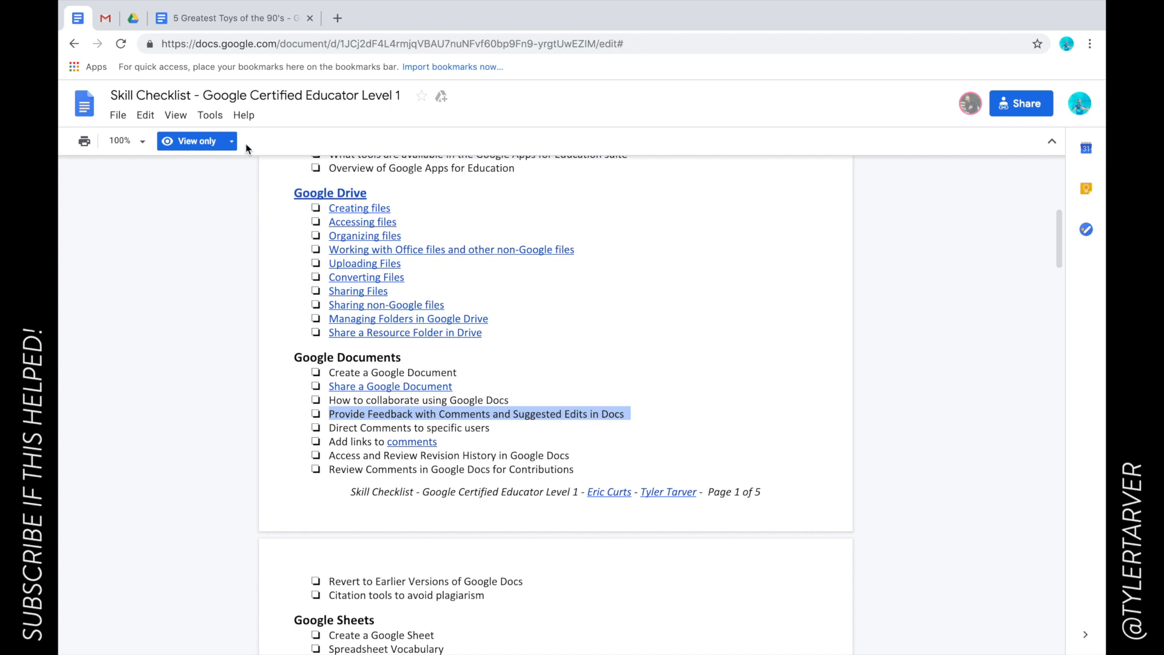
# Switch to the '5 Greatest Toys of the 90's' document and look over its text.
pyautogui.click(240, 18)
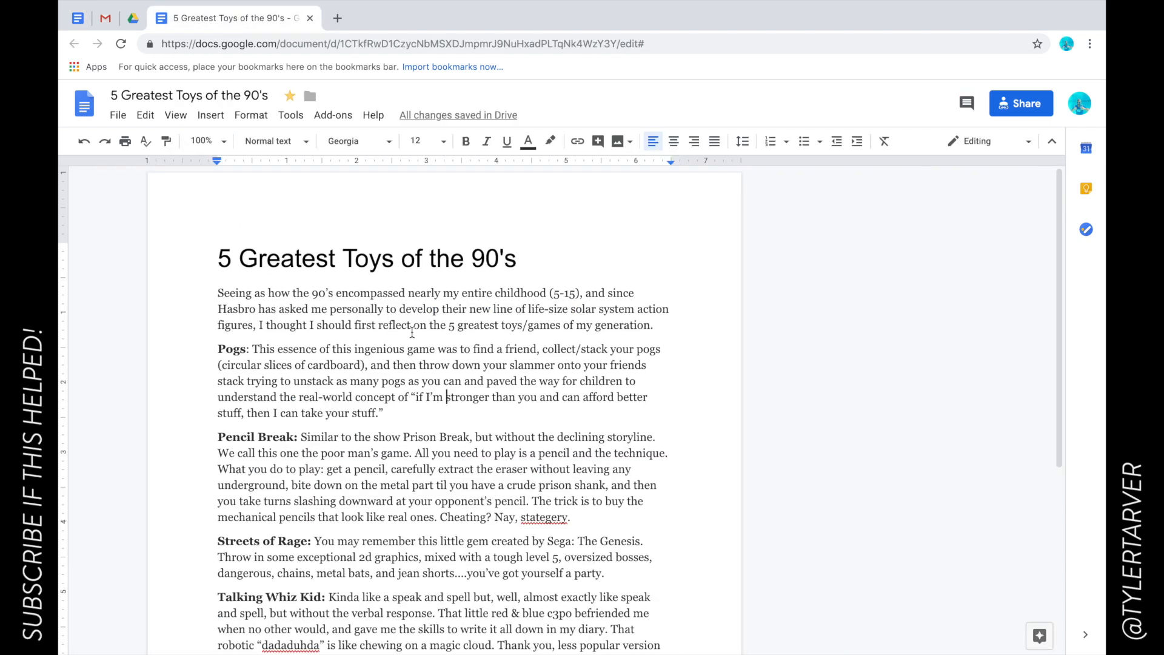
pyautogui.scroll(-3)
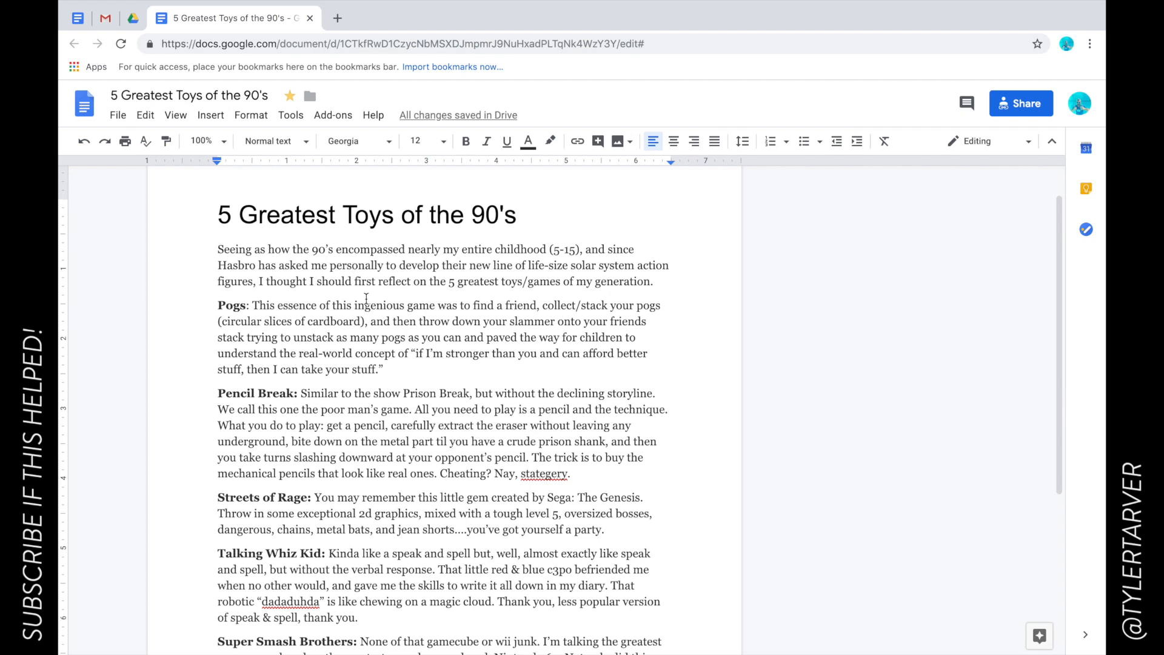
pyautogui.moveTo(367, 272)
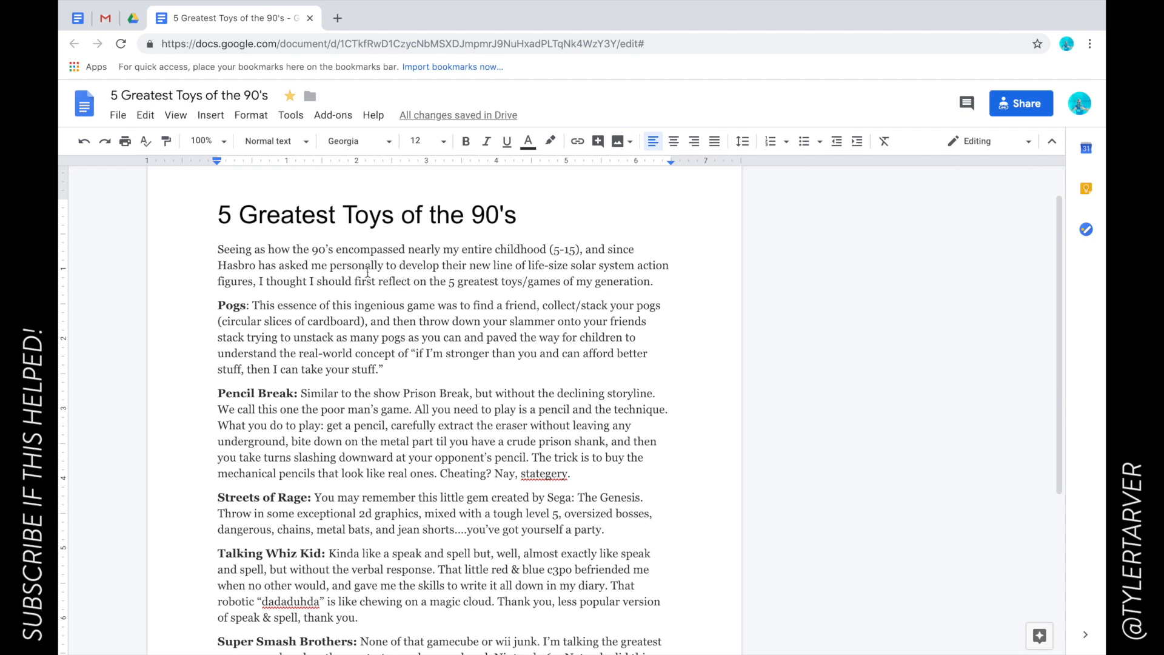
pyautogui.doubleClick(355, 265)
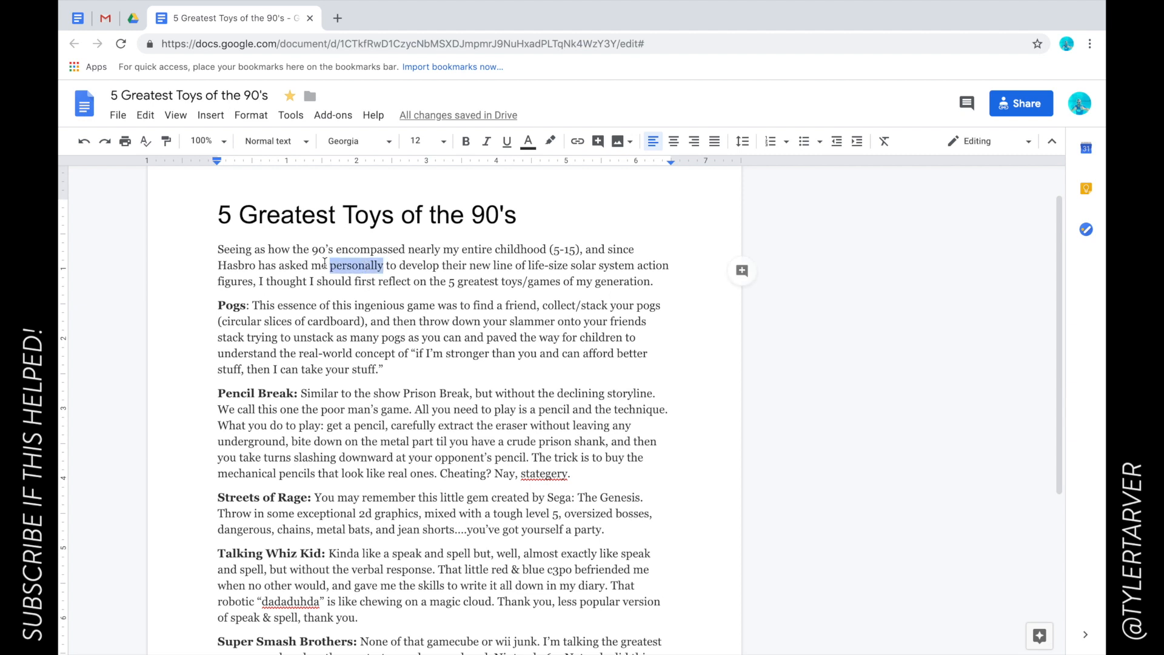
pyautogui.click(260, 282)
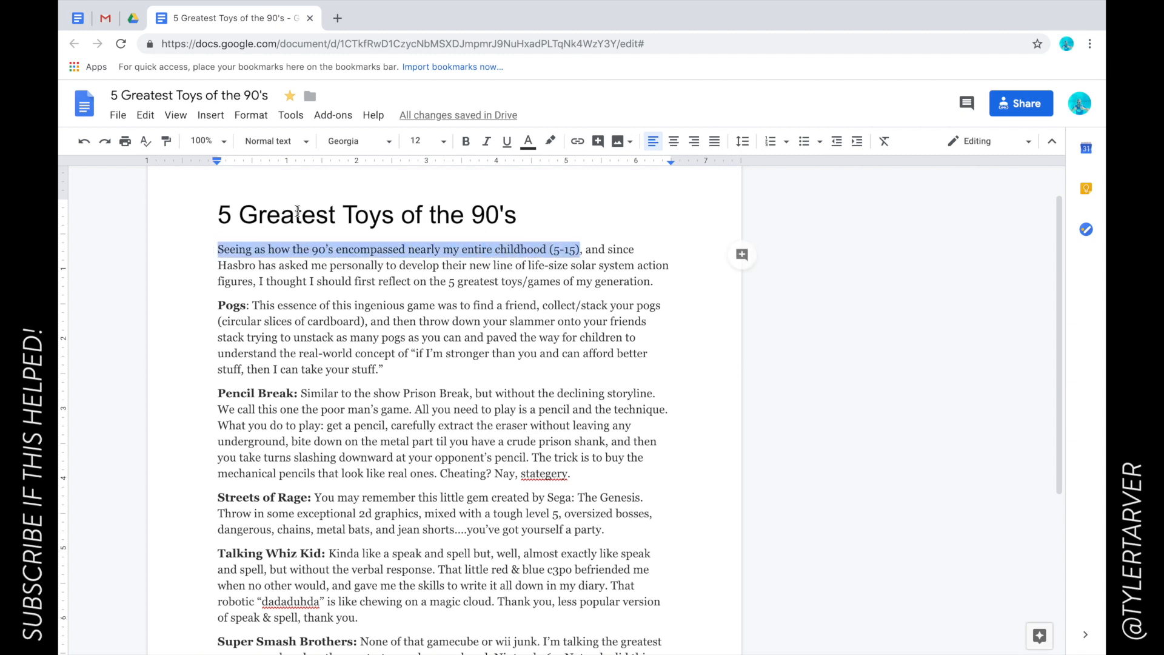
pyautogui.click(312, 214)
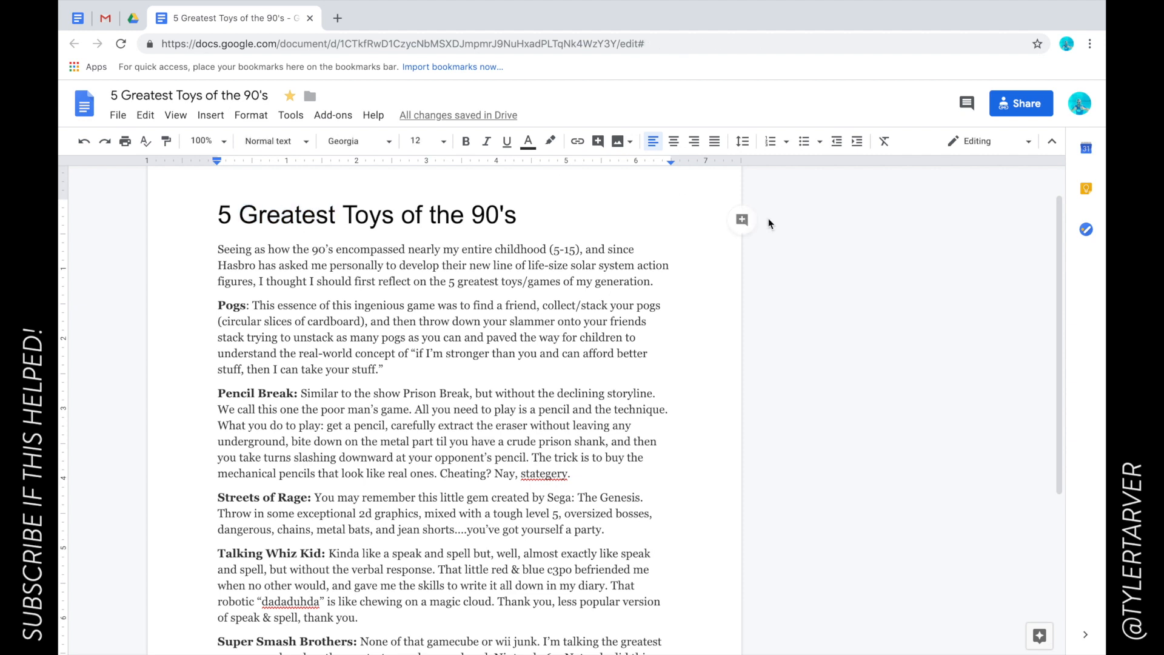
pyautogui.moveTo(741, 219)
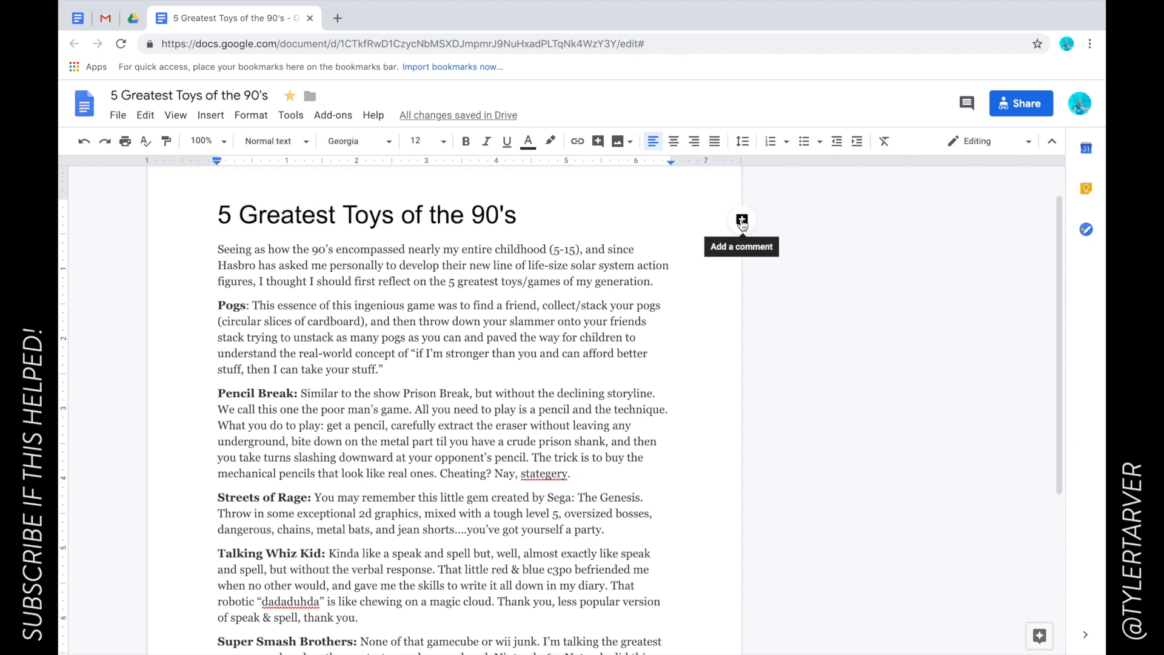
pyautogui.moveTo(412, 216)
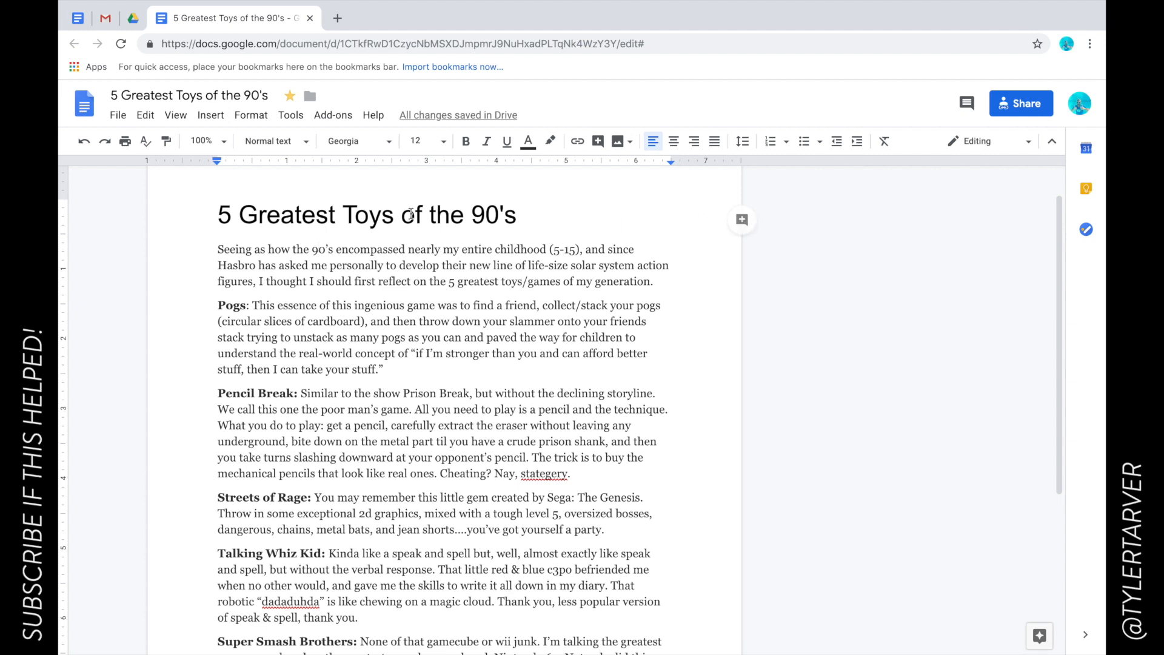
# Comment 'Greatest? Should it be "best"' on the title word Greatest.
pyautogui.doubleClick(286, 215)
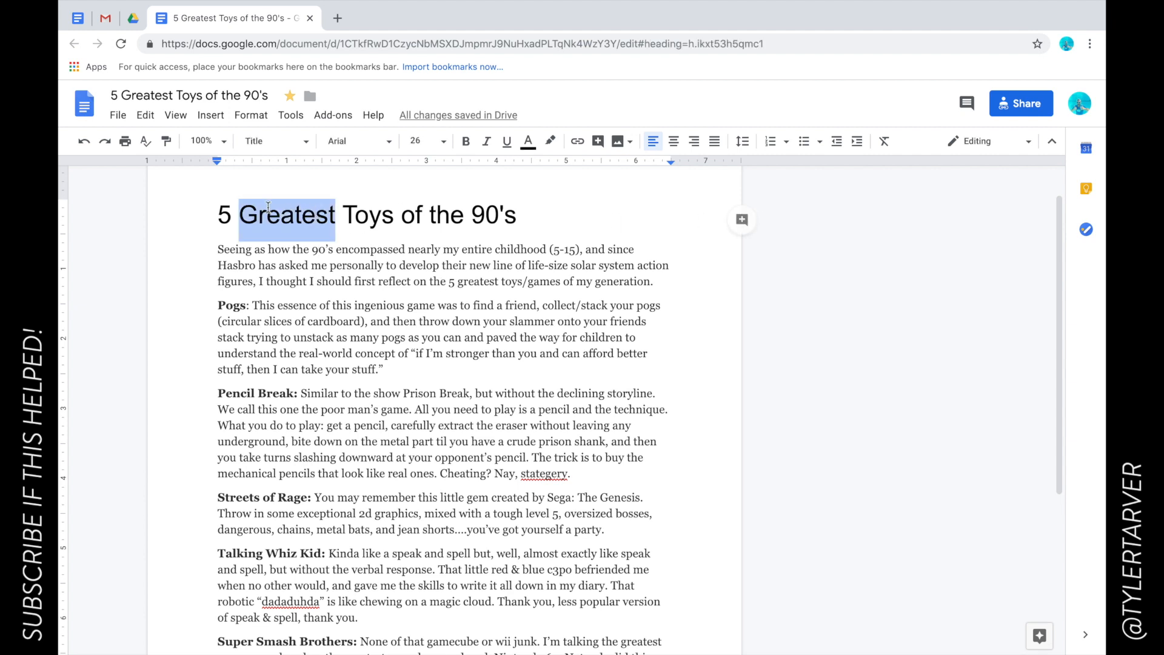
pyautogui.moveTo(741, 218)
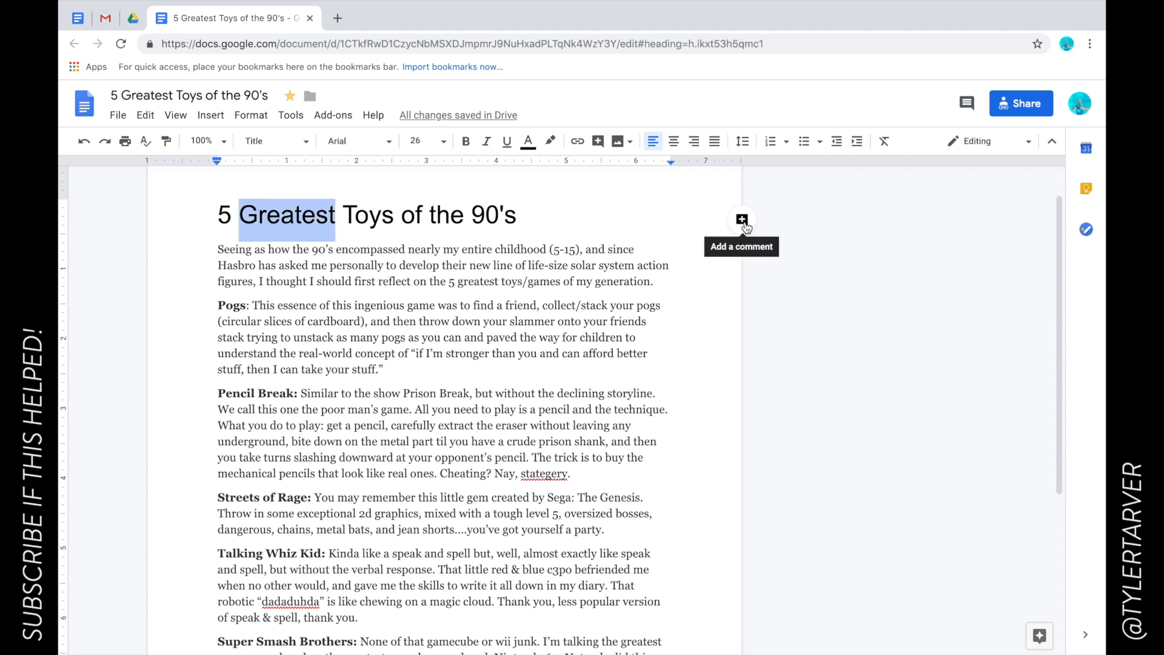
pyautogui.click(741, 219)
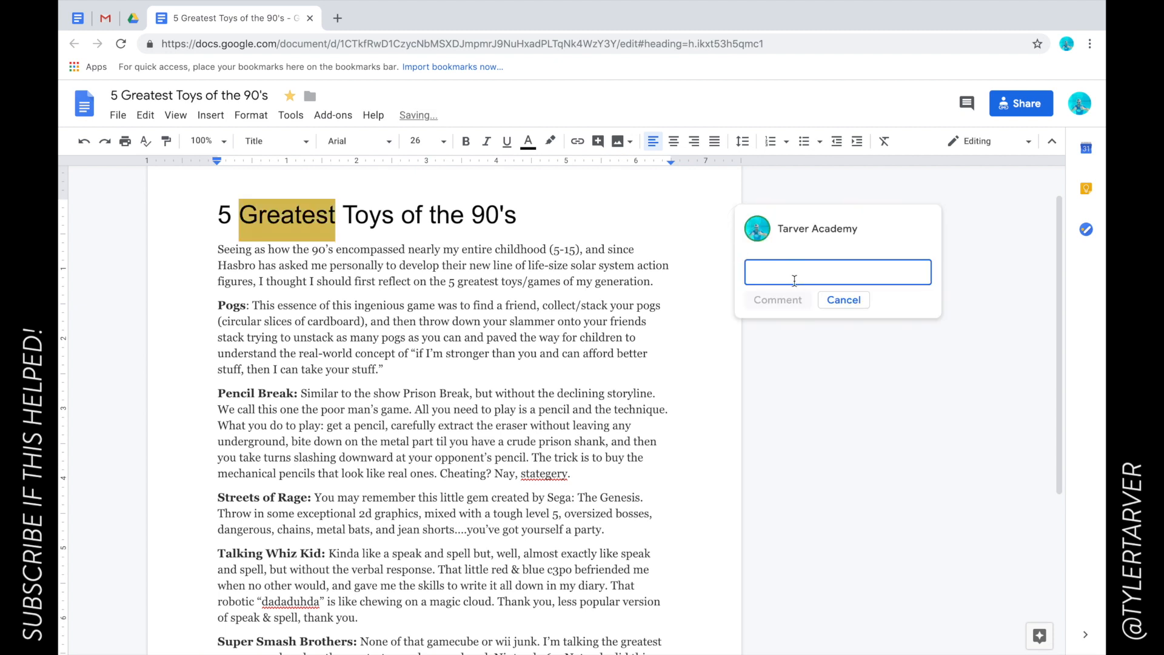
pyautogui.write('Greatest?')
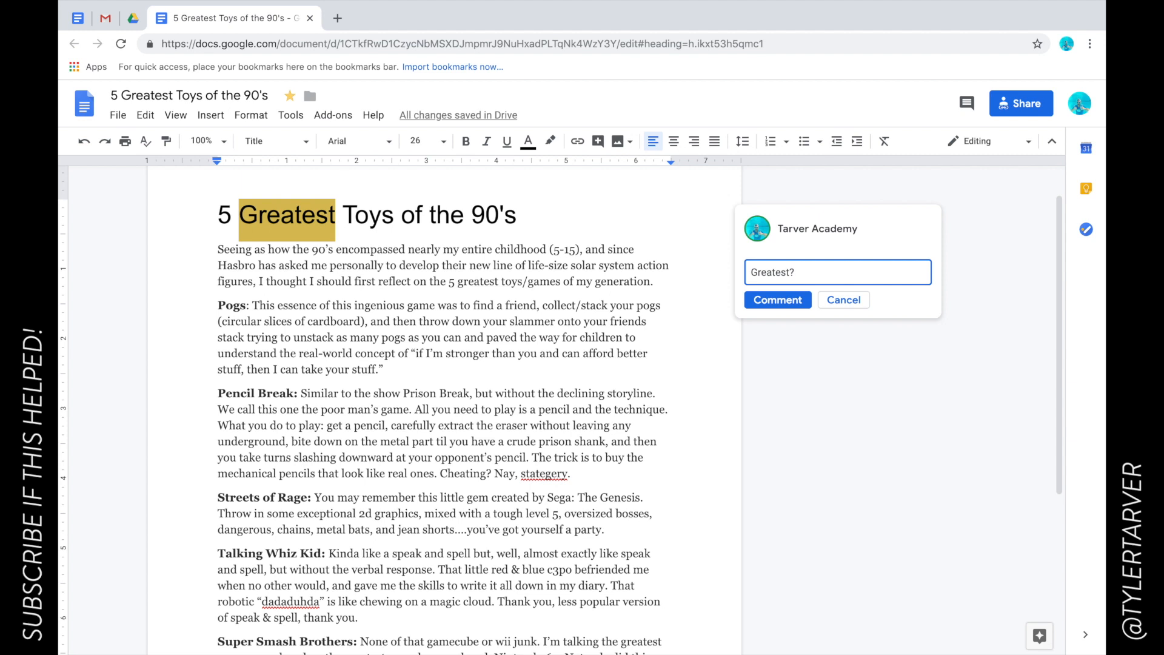
pyautogui.write('Should it be "')
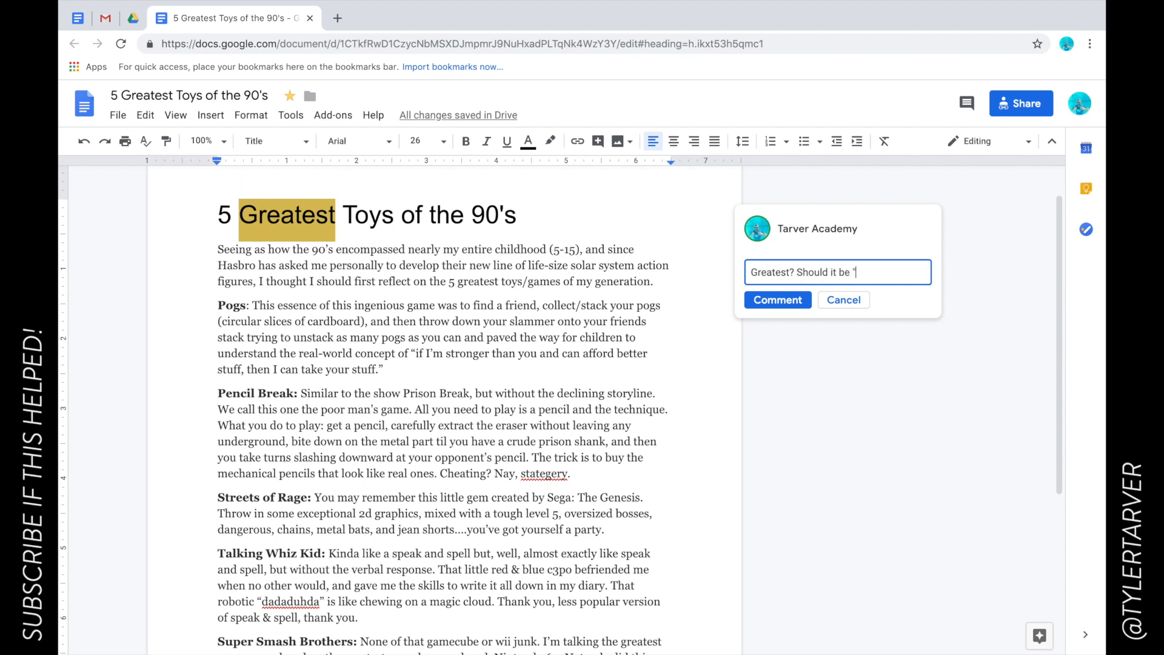
pyautogui.write('best"')
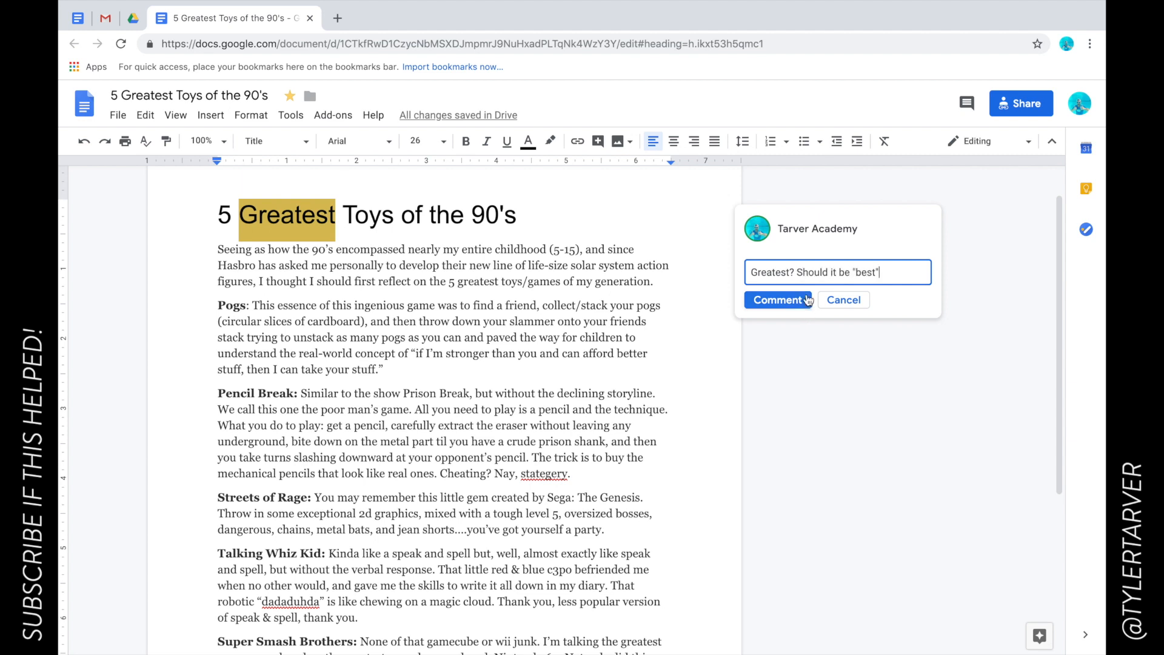
pyautogui.click(779, 300)
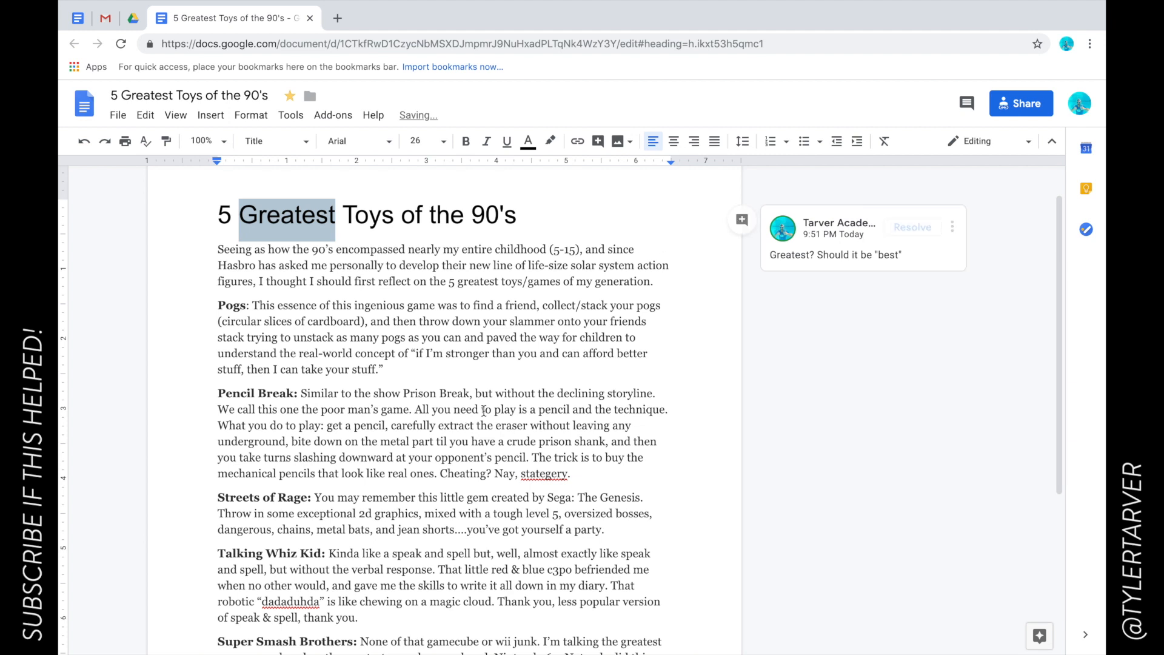
# Comment 'Is this misspelled, or is it a reference to SNL' on the word stategery.
pyautogui.doubleClick(235, 393)
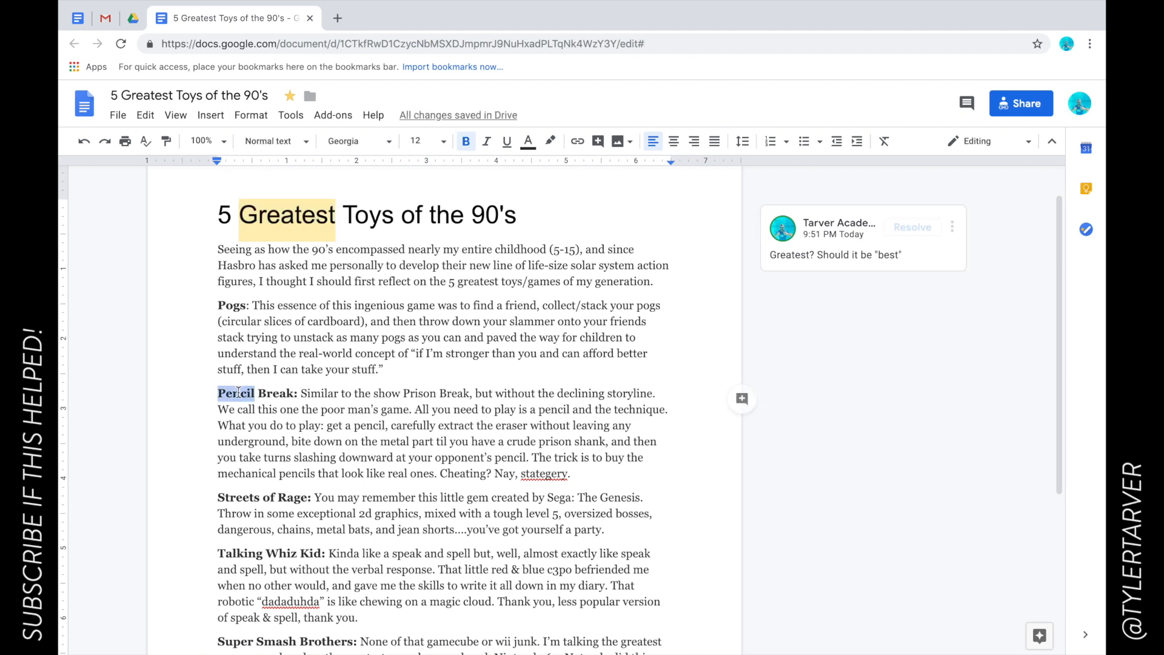
pyautogui.doubleClick(543, 474)
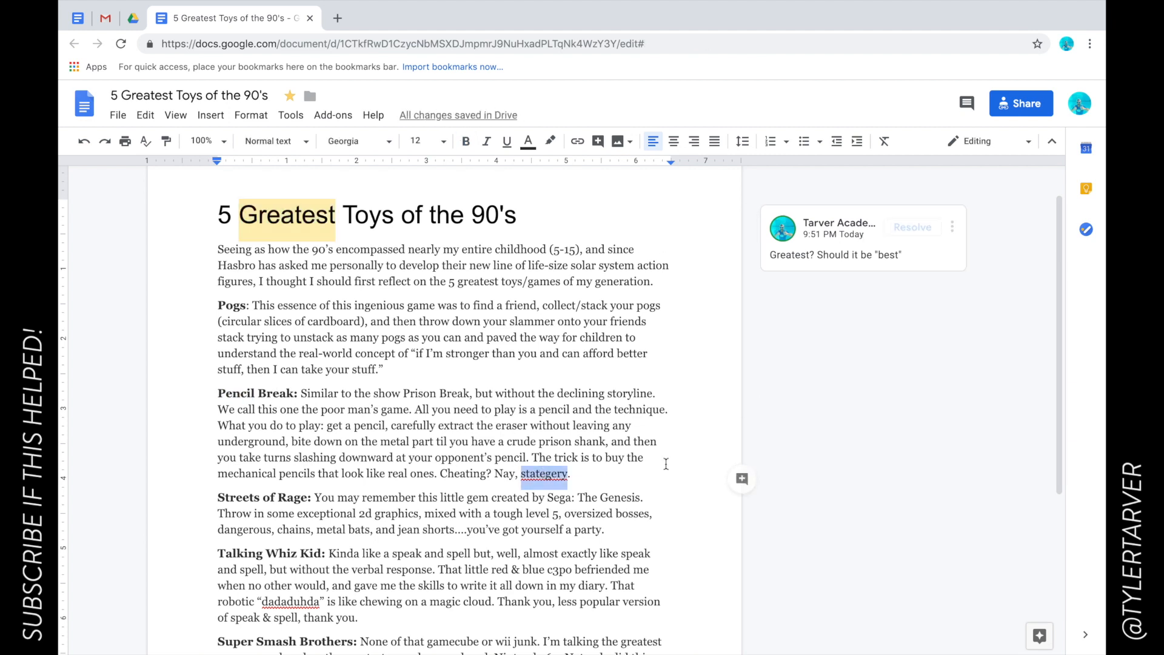
pyautogui.write('Is th')
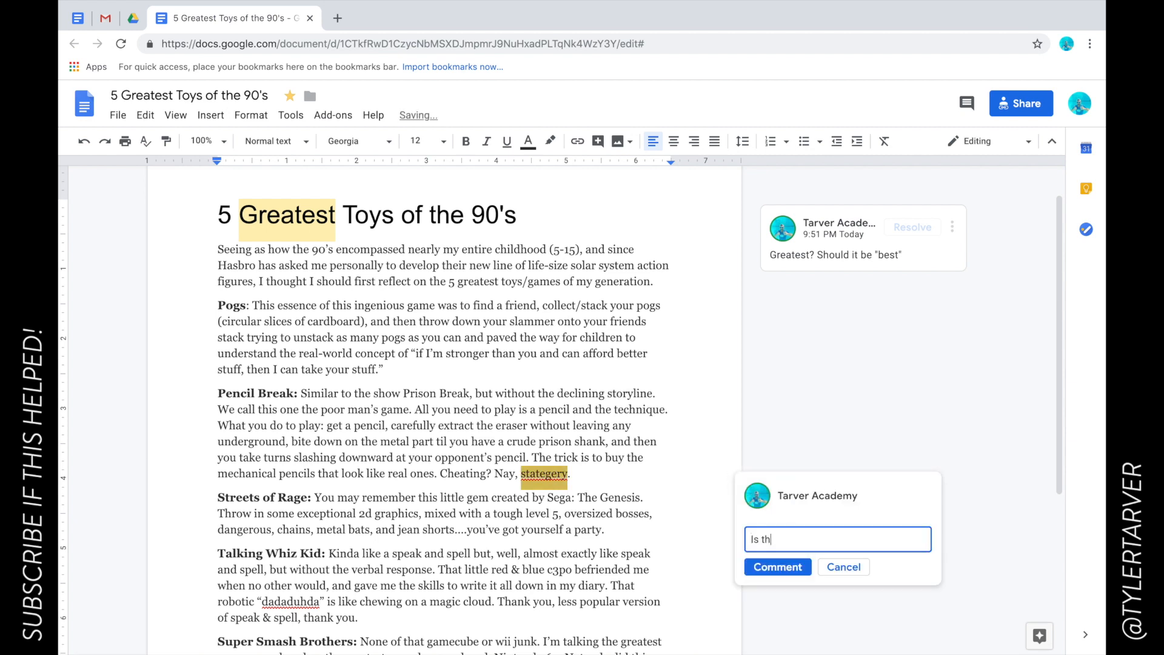
pyautogui.write('is misspelled, or sho')
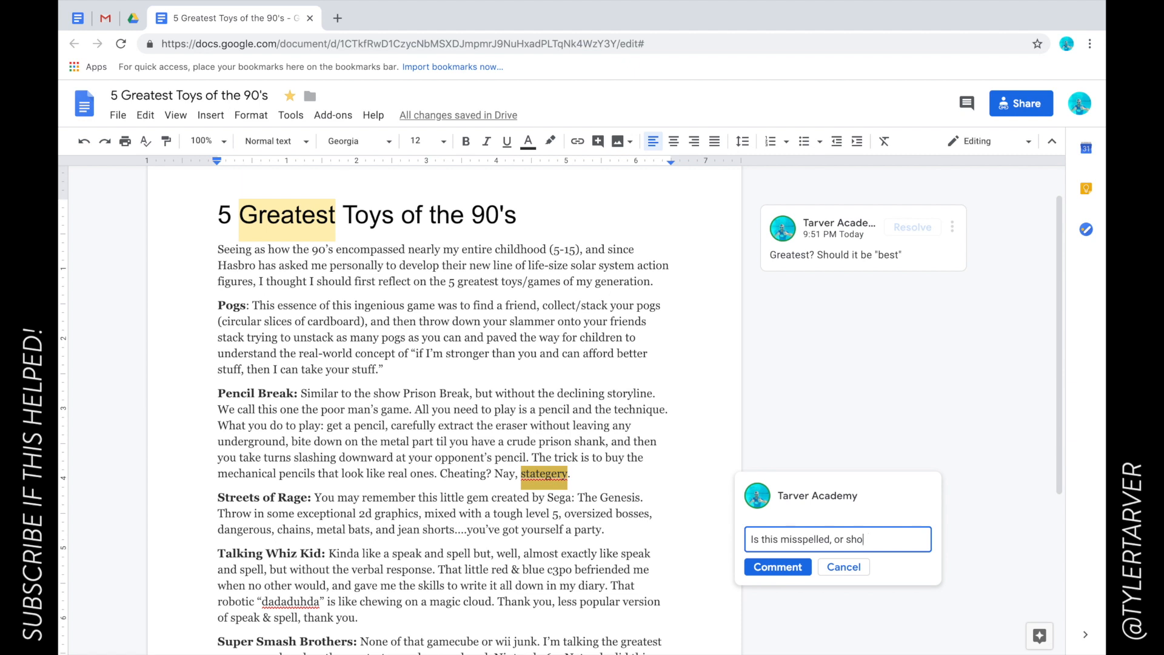
pyautogui.press('Backspace')
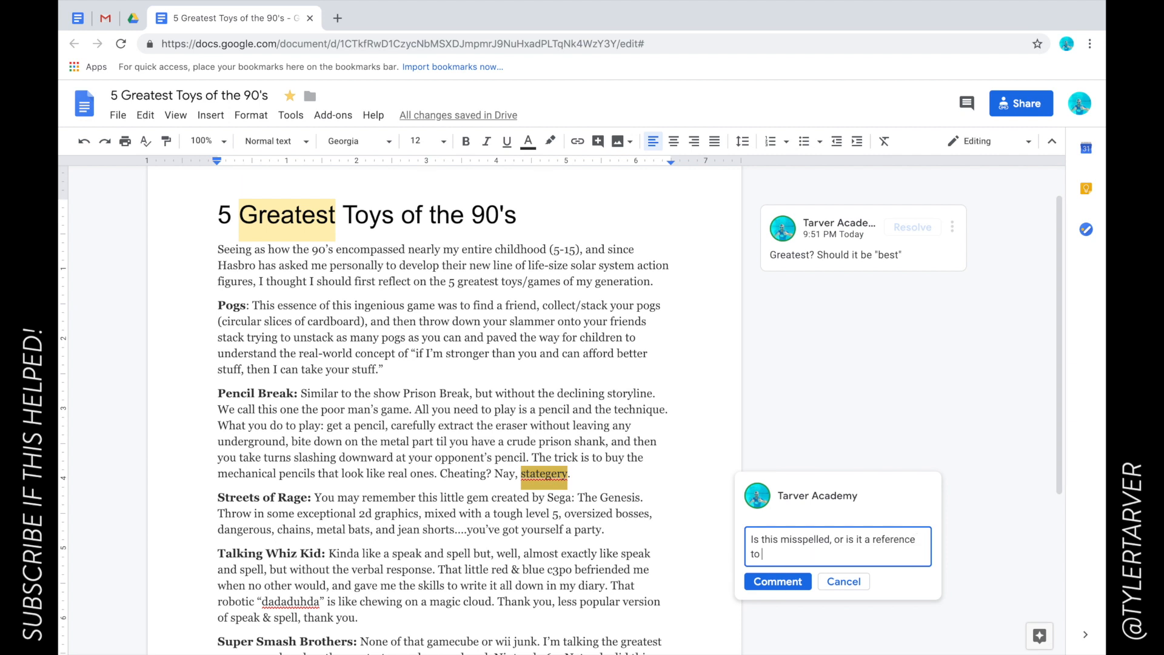
pyautogui.write('SNL')
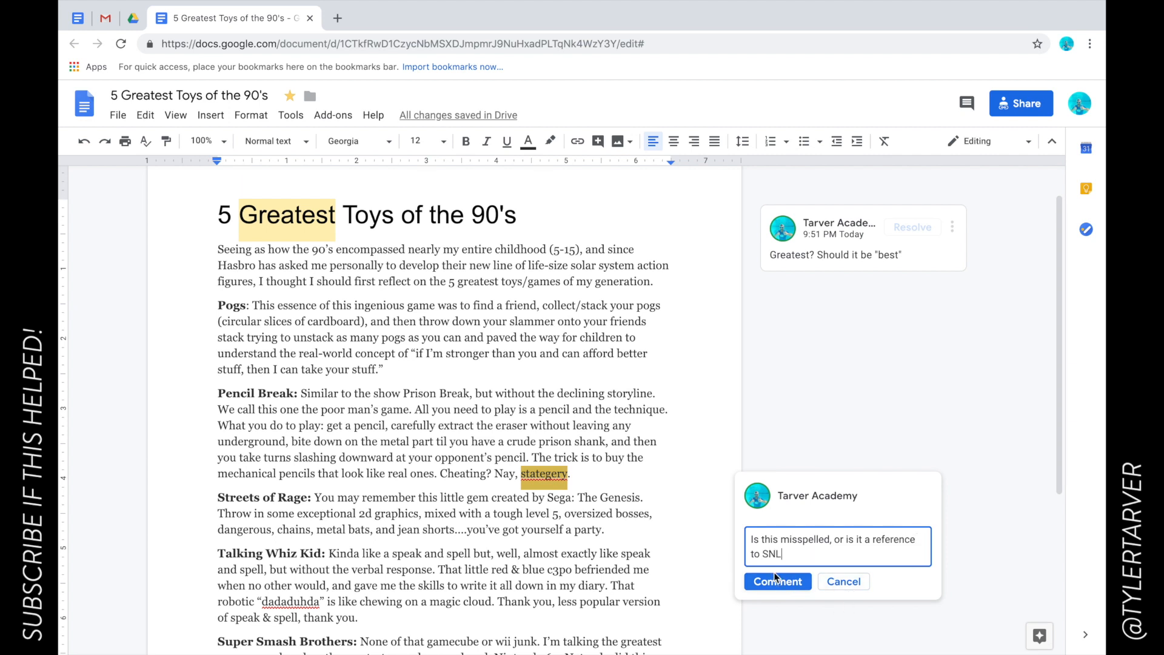
pyautogui.click(778, 582)
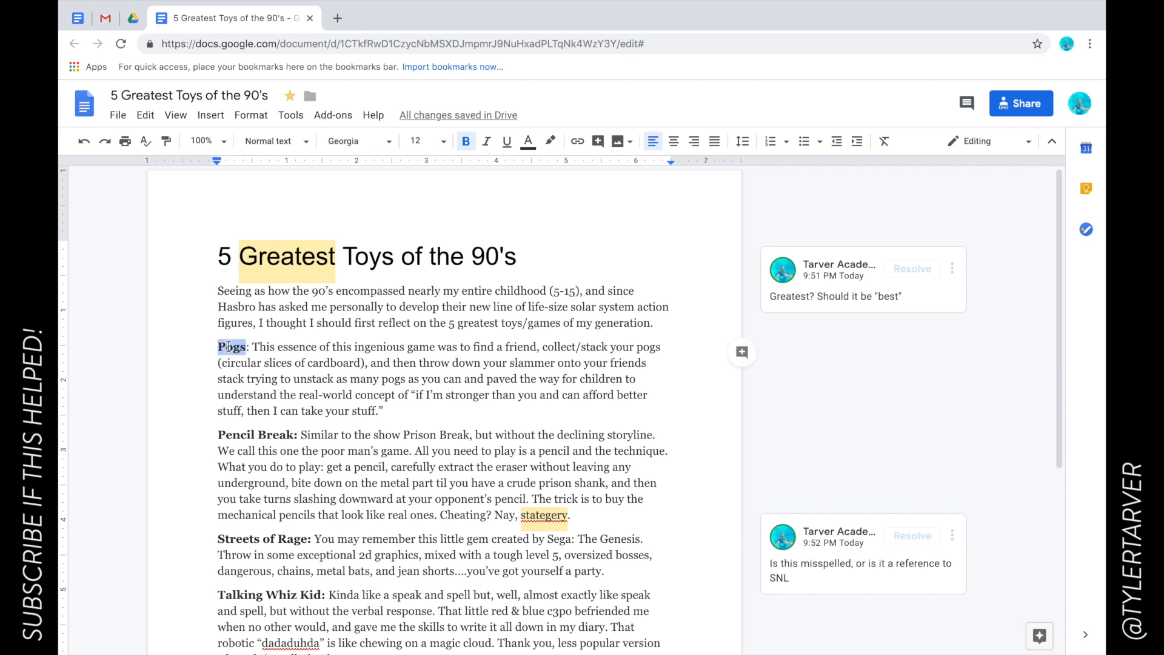
pyautogui.moveTo(741, 352)
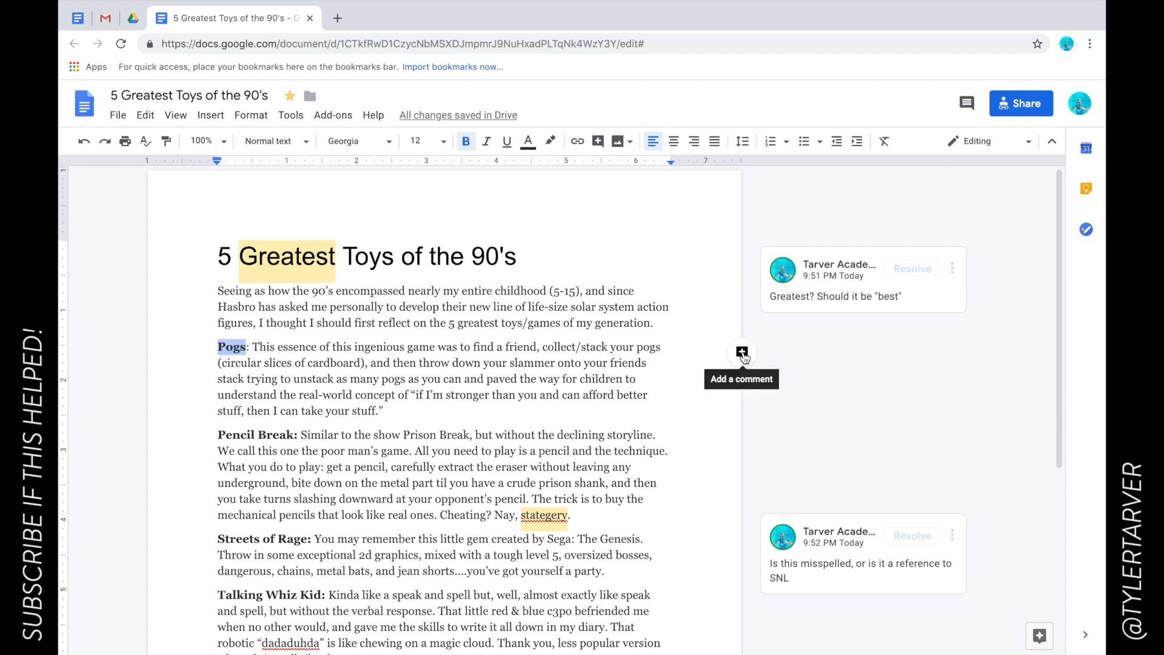
# Comment 'Did you even use pogs as a kid?' on Pogs, mentioning and assigning Tyler Tarver.
pyautogui.click(740, 352)
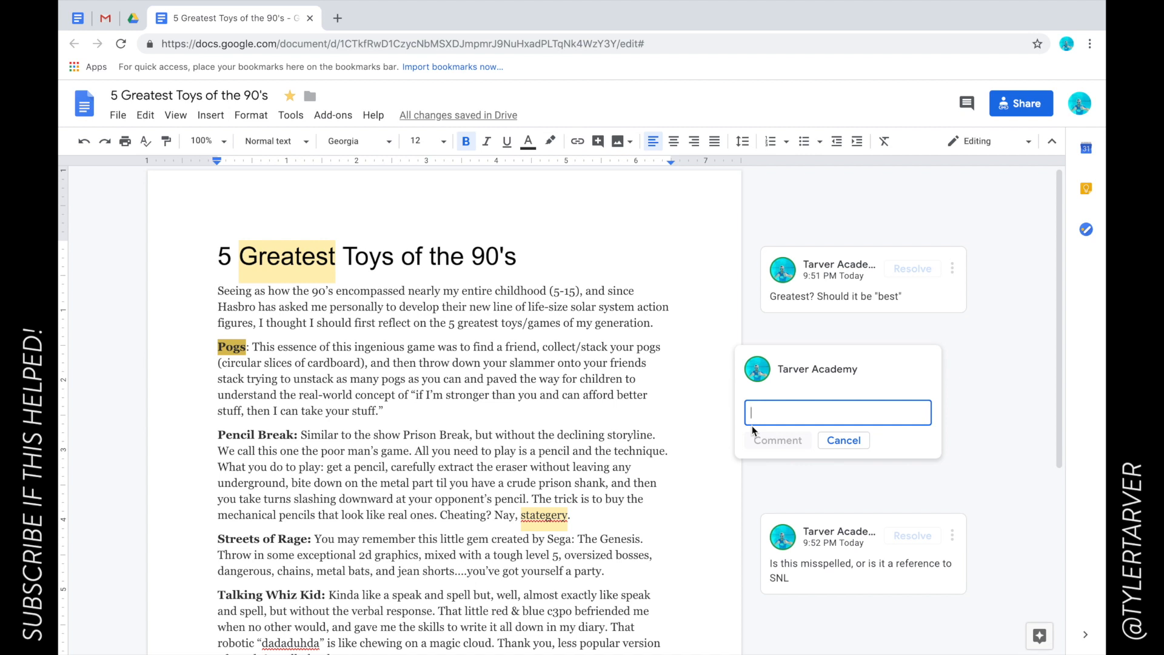
pyautogui.write('@')
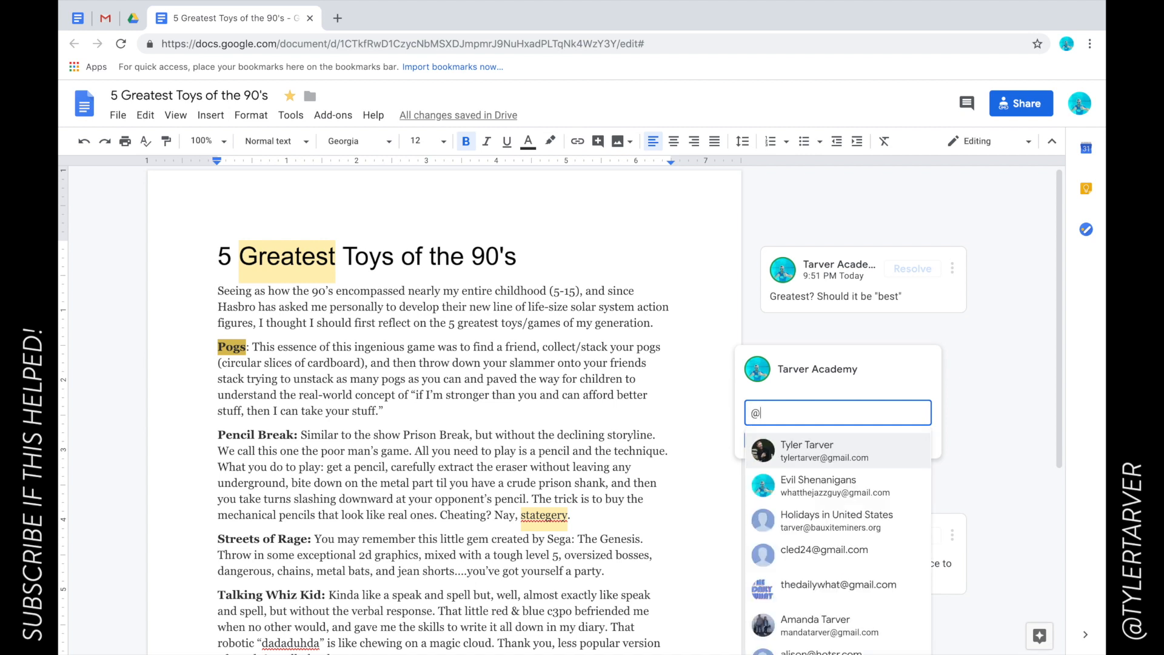
pyautogui.moveTo(822, 464)
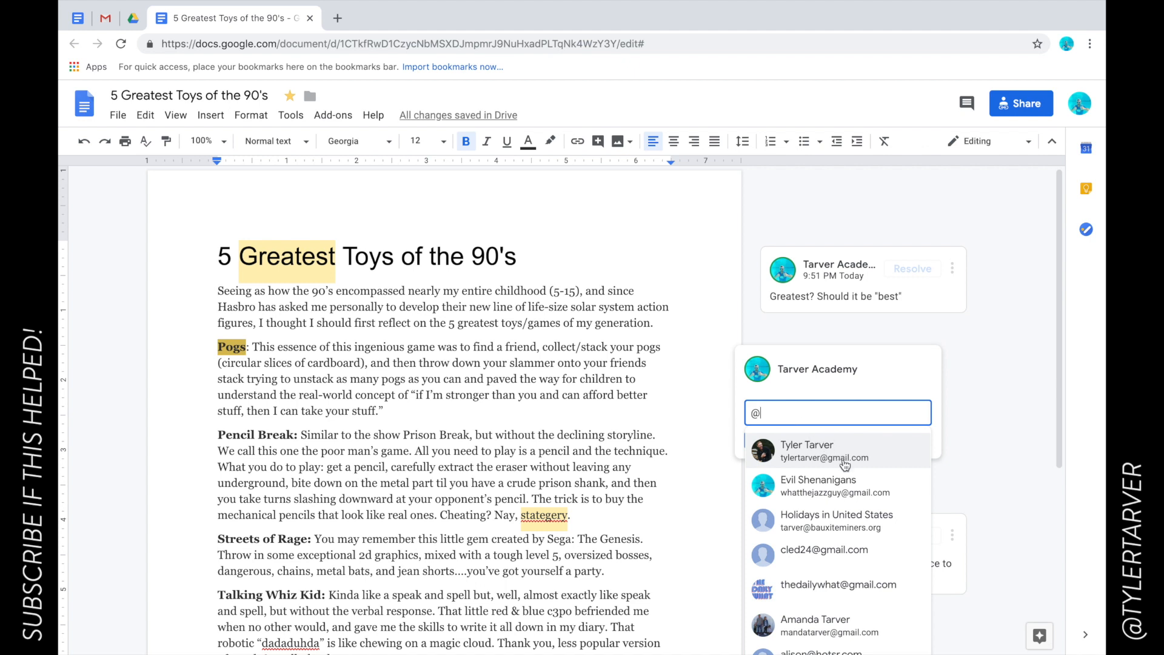
pyautogui.moveTo(868, 448)
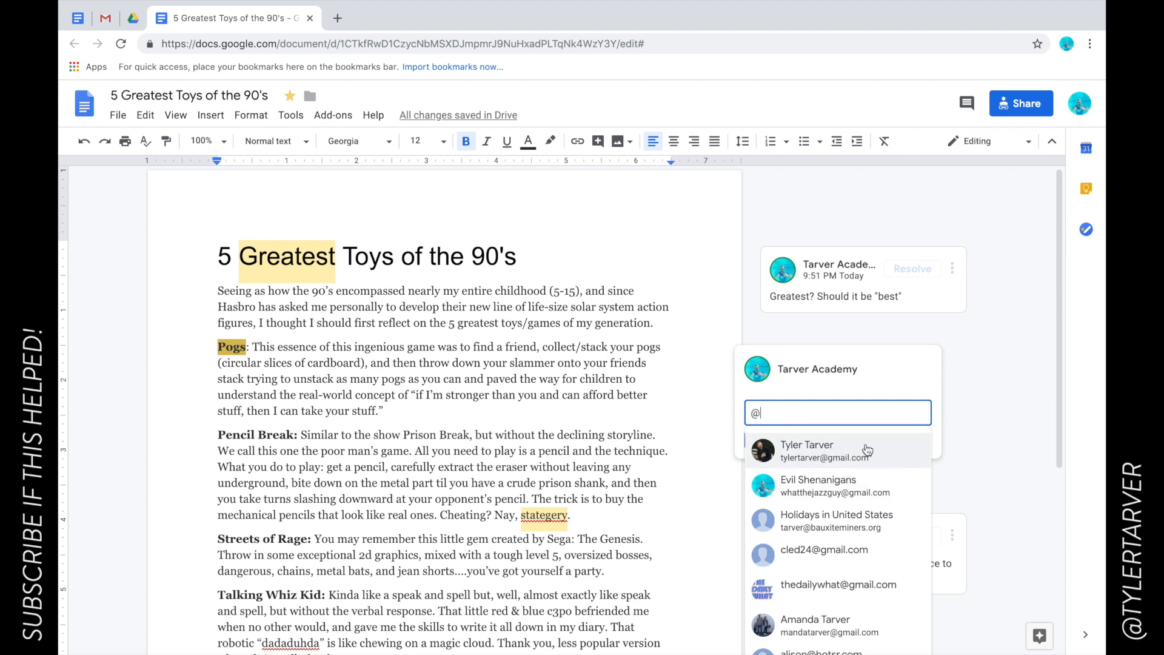
pyautogui.click(824, 451)
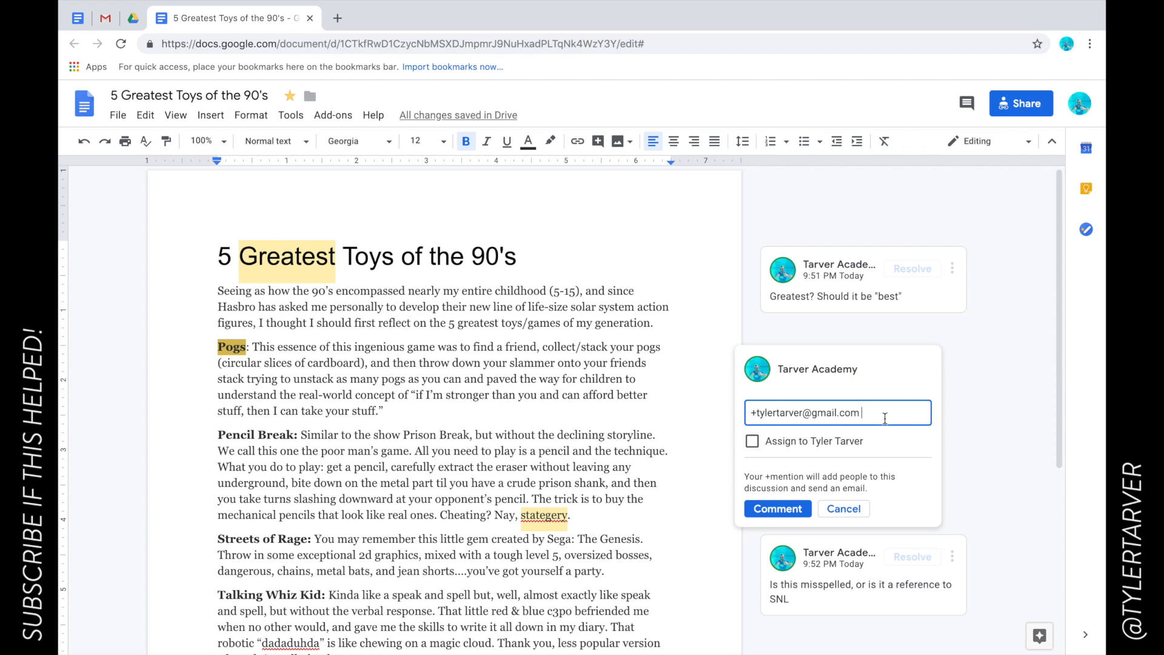
pyautogui.write('Did you even')
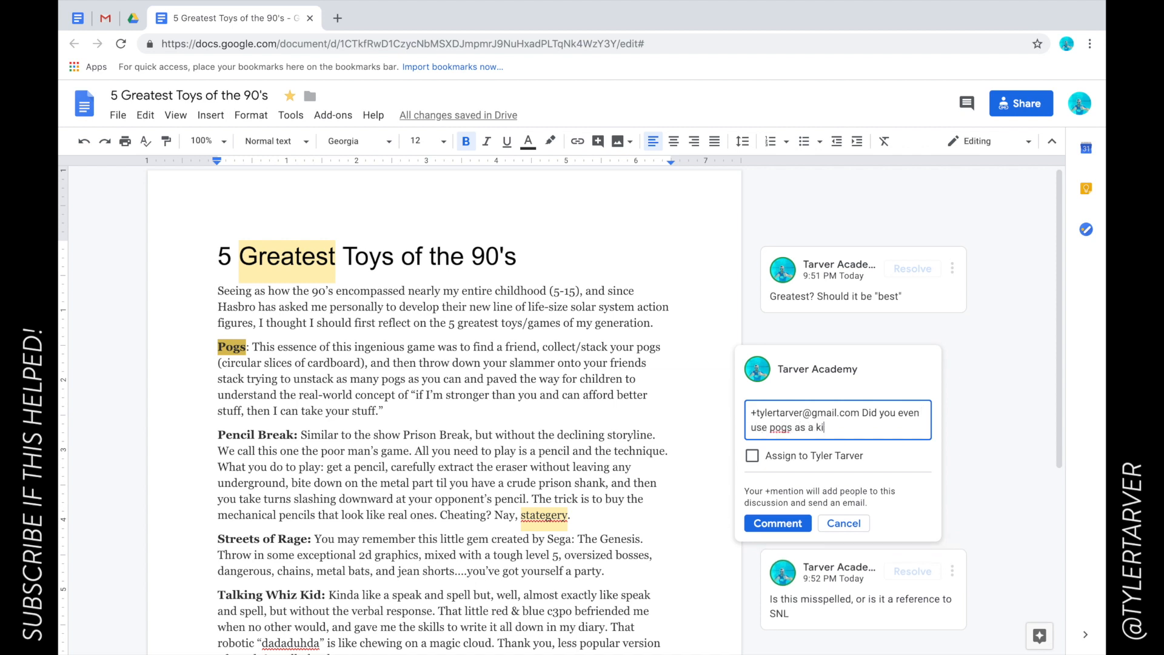
pyautogui.click(752, 456)
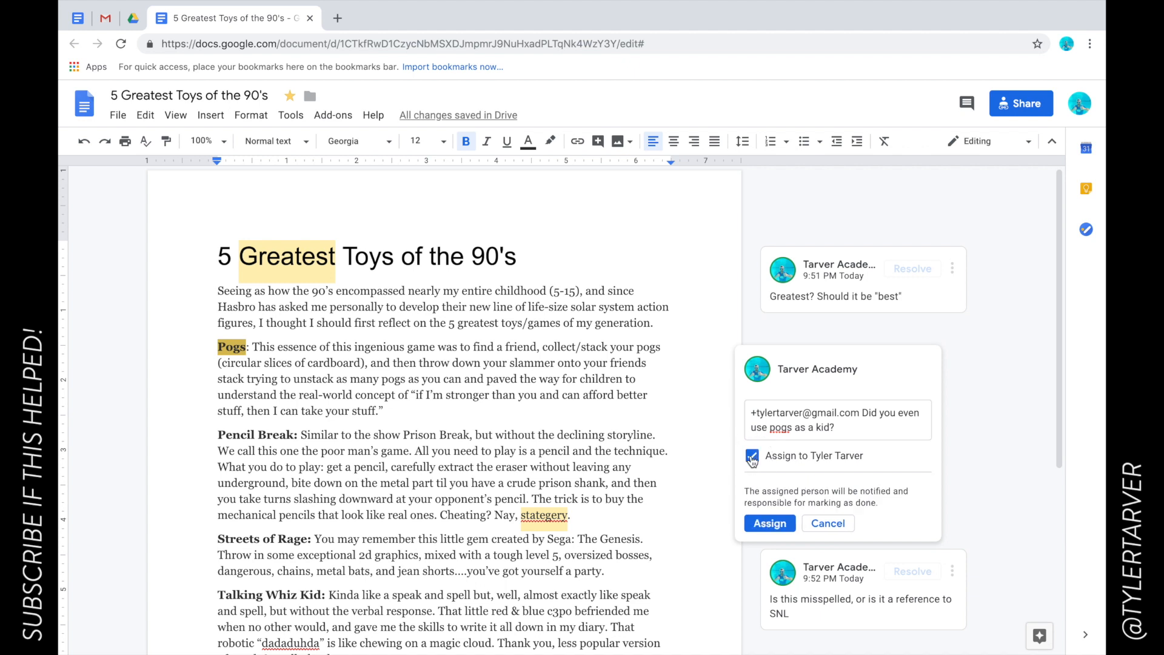
pyautogui.moveTo(807, 457)
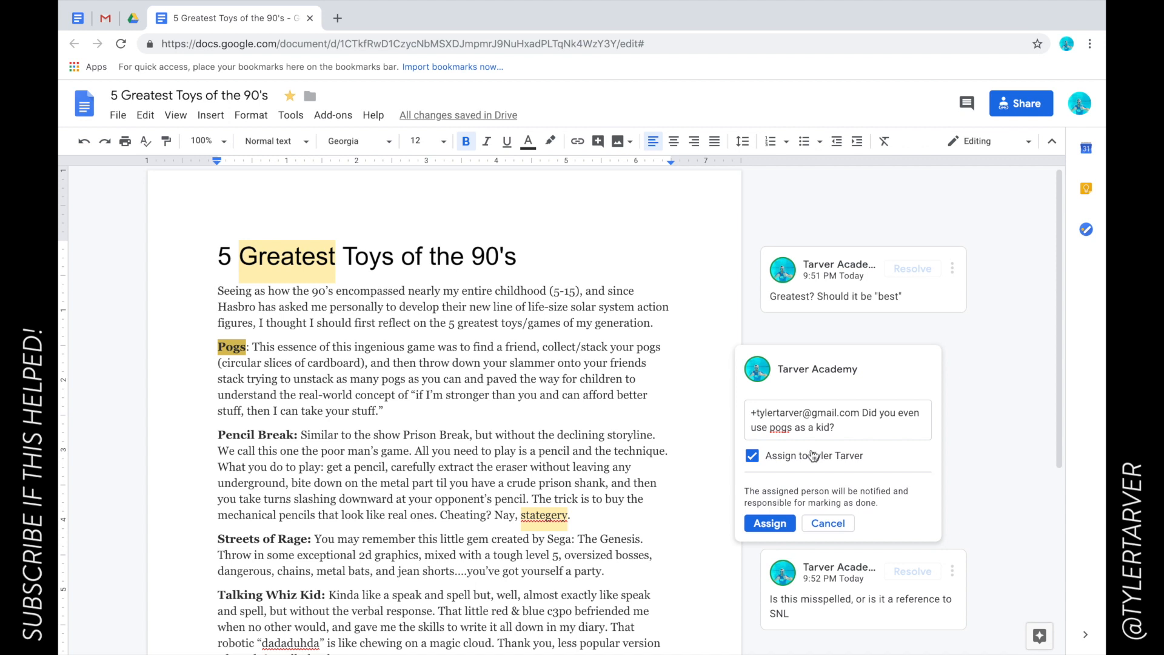
pyautogui.click(770, 522)
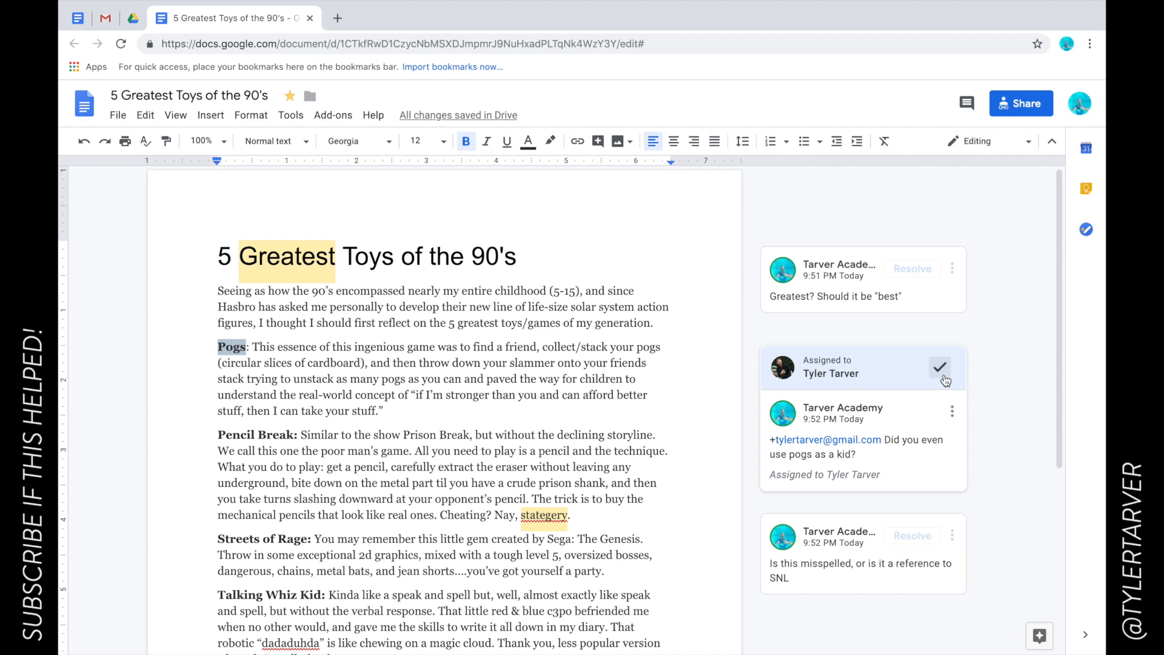
pyautogui.moveTo(940, 369)
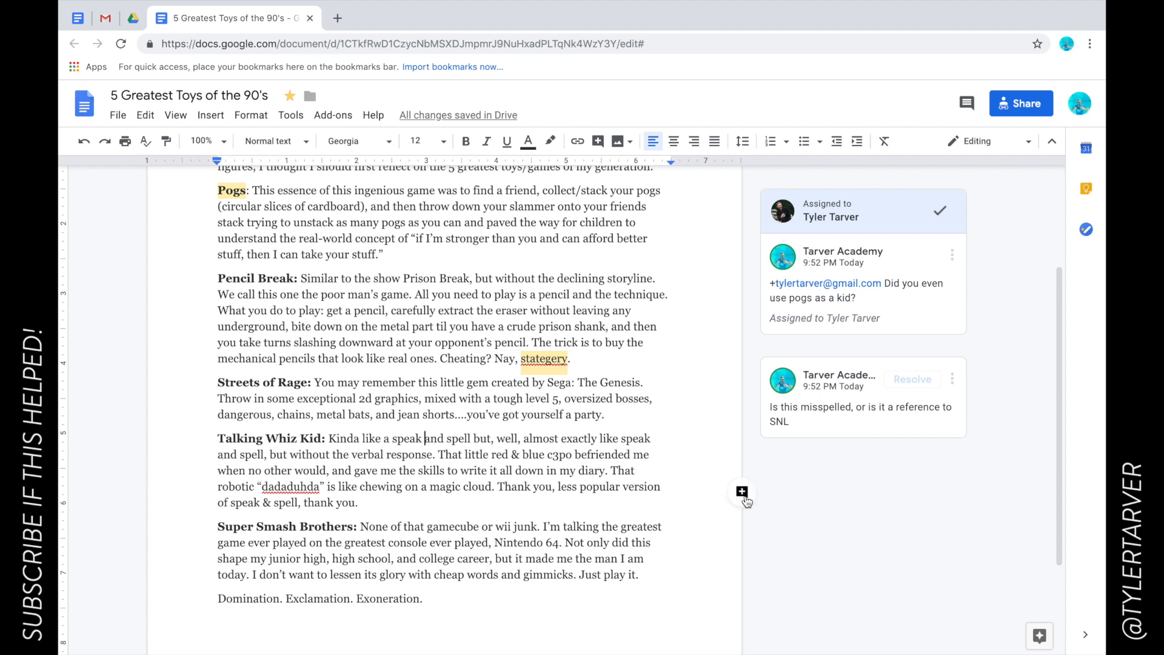
# Start a comment on the Super Smash Brothers paragraph, then discard the empty draft.
pyautogui.click(741, 492)
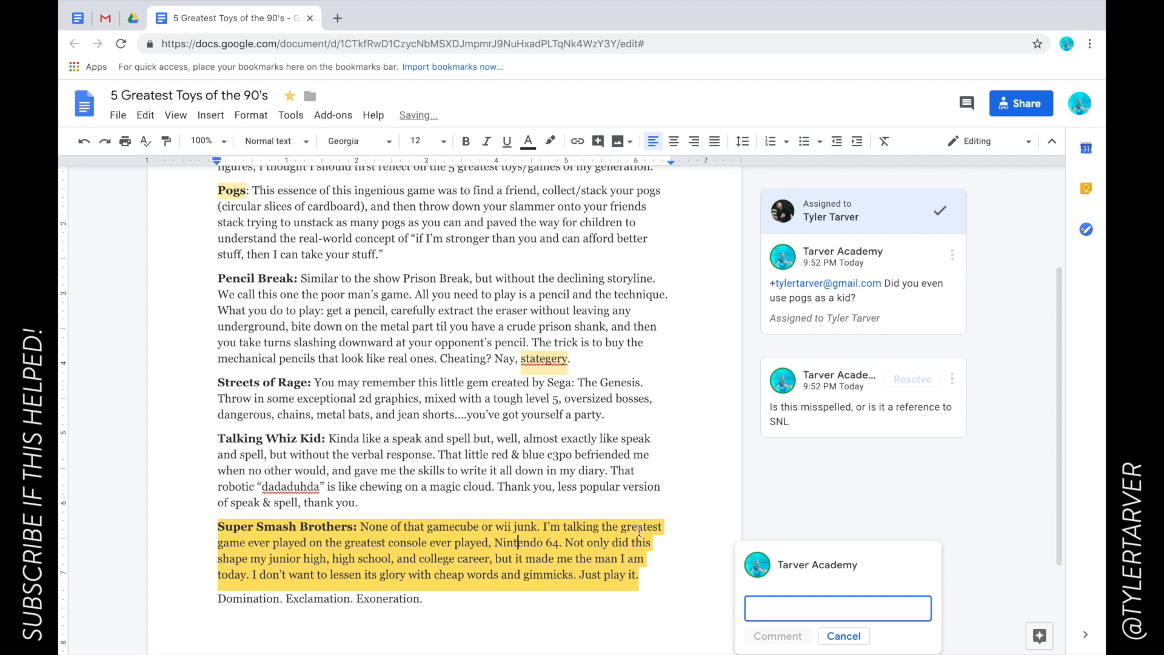
pyautogui.click(843, 636)
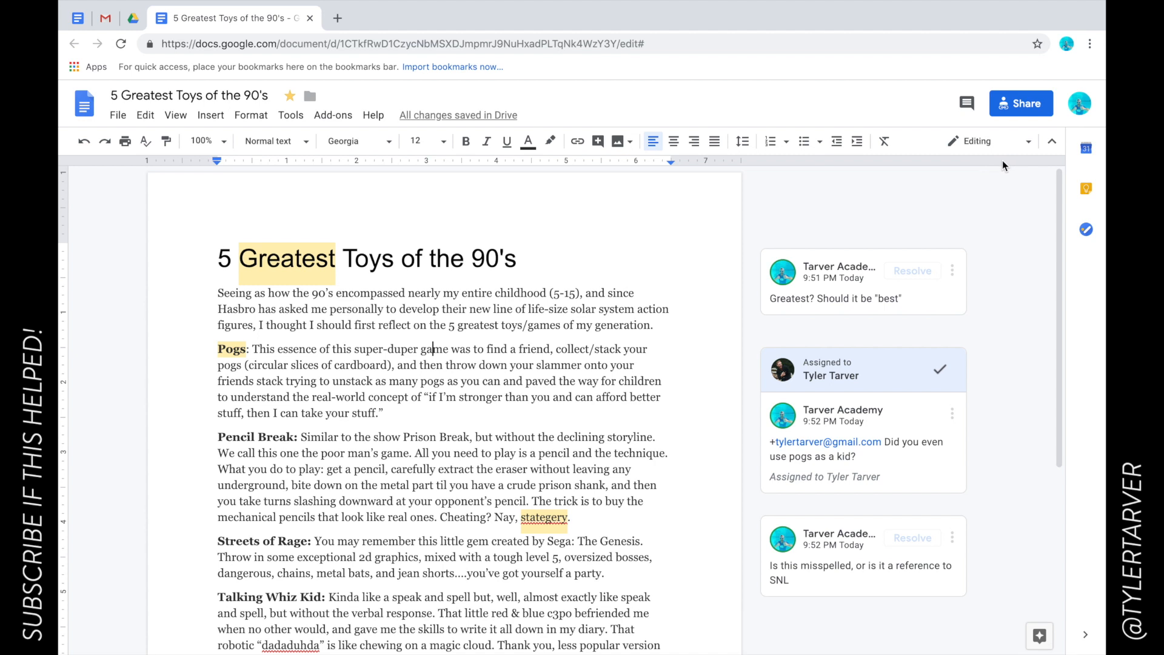
# Switch the document's editing mode to Suggesting.
pyautogui.click(988, 141)
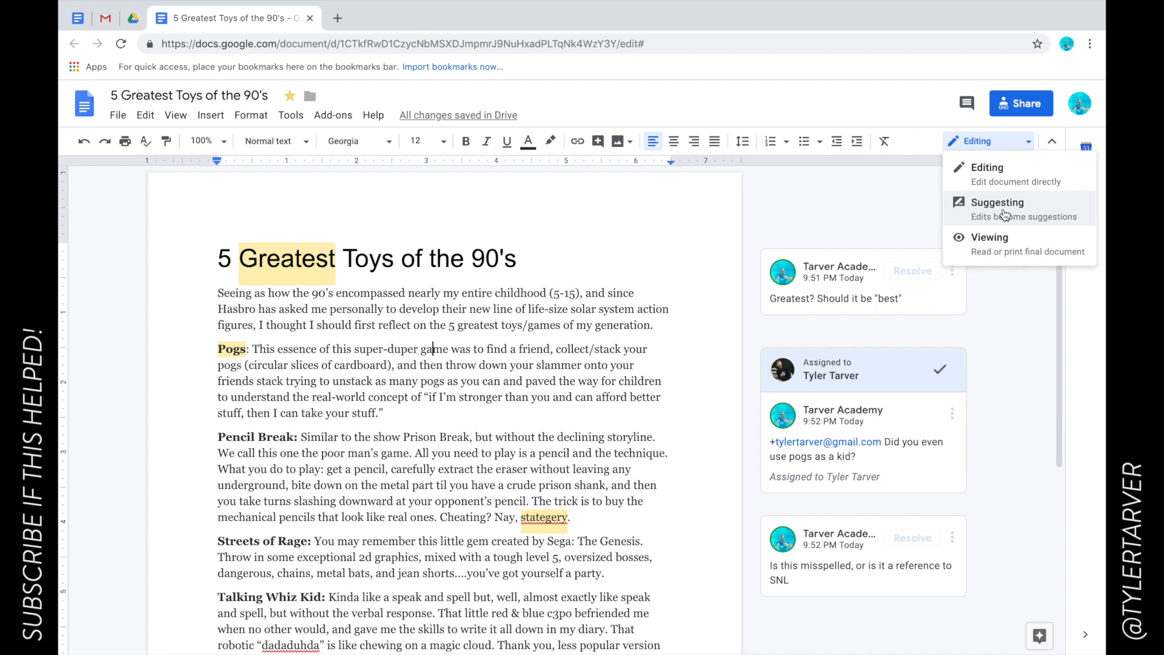
pyautogui.click(996, 202)
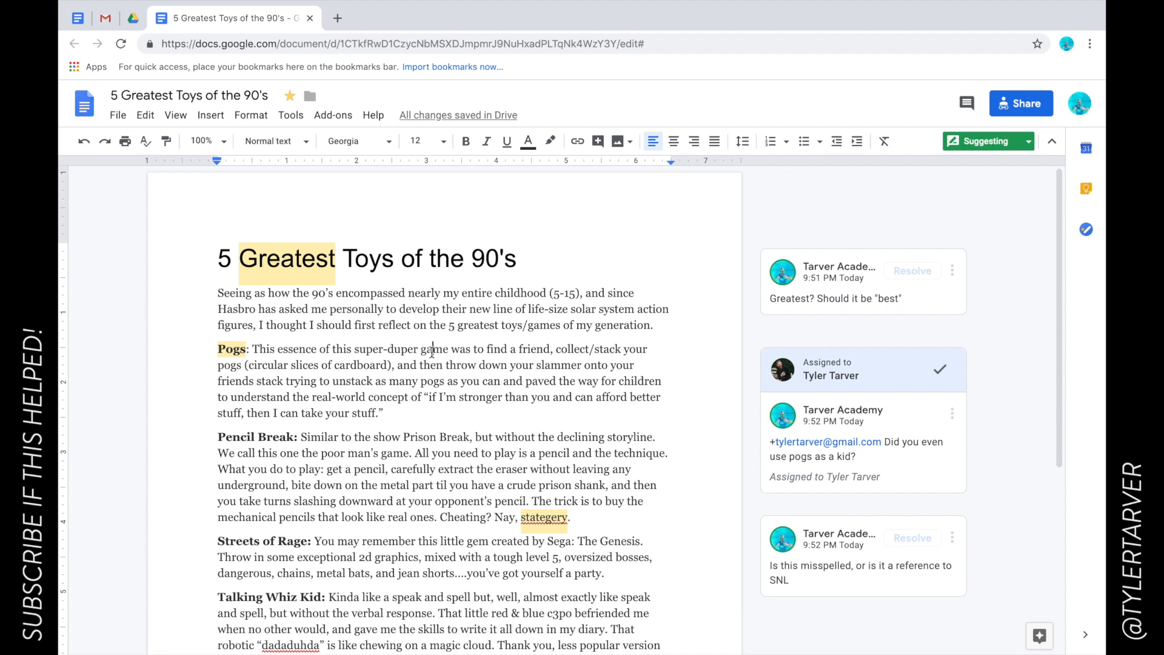
# Select the word 'game' in the Pogs paragraph for replacement.
pyautogui.doubleClick(442, 350)
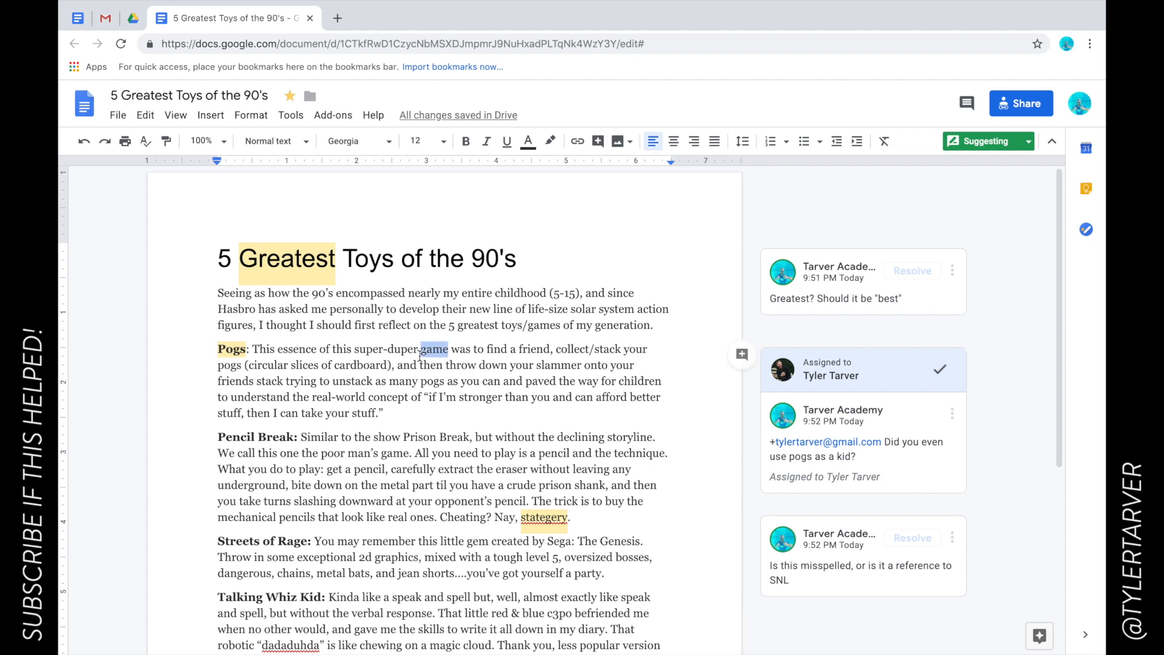
pyautogui.doubleClick(434, 349)
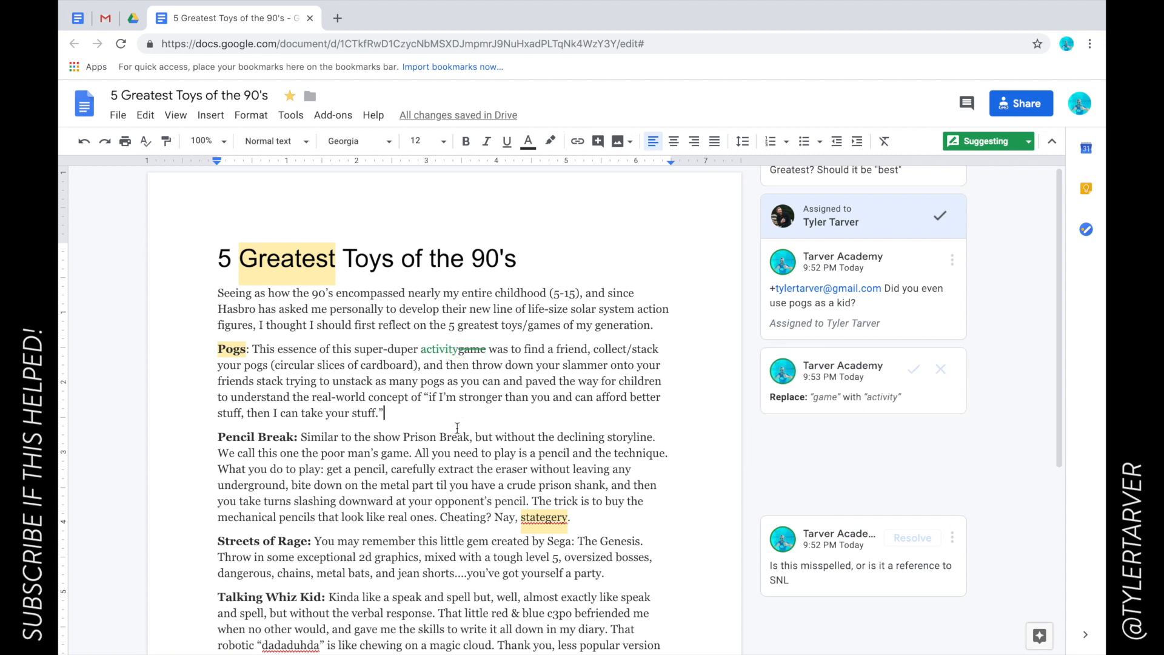
pyautogui.moveTo(491, 436)
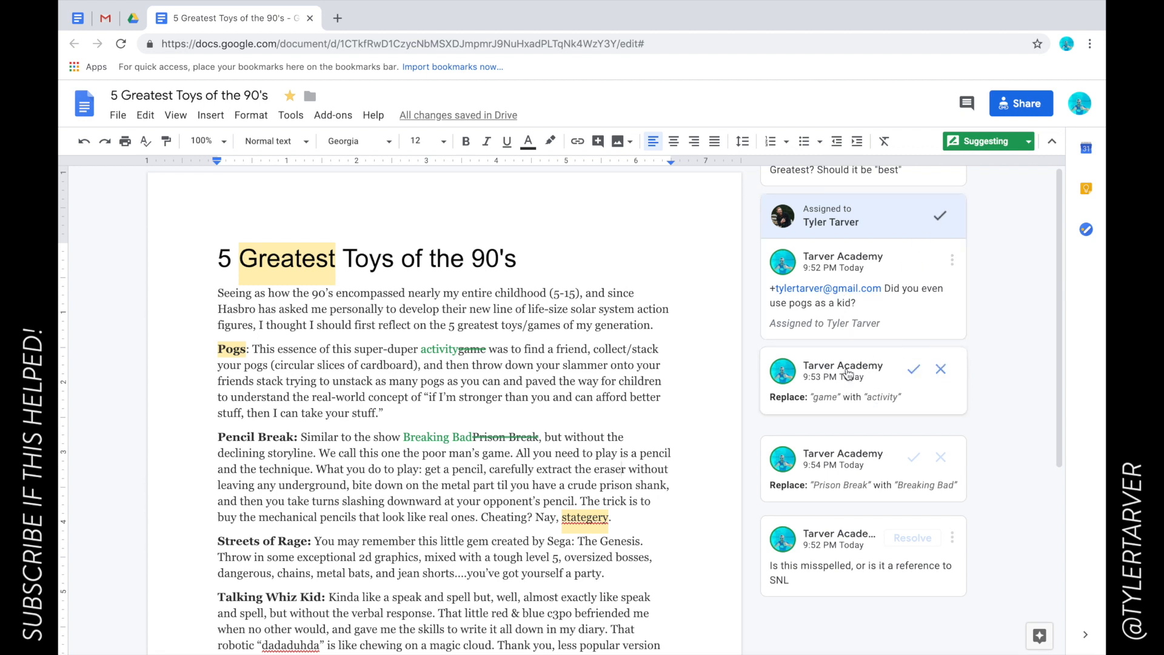
pyautogui.moveTo(671, 372)
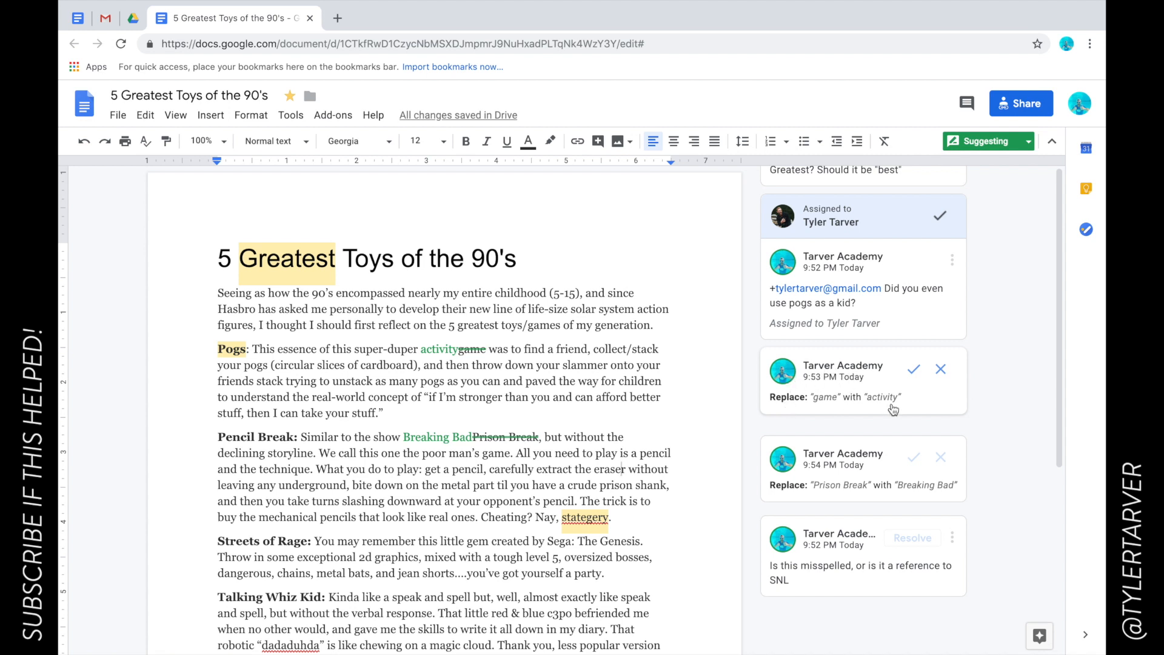
pyautogui.moveTo(915, 372)
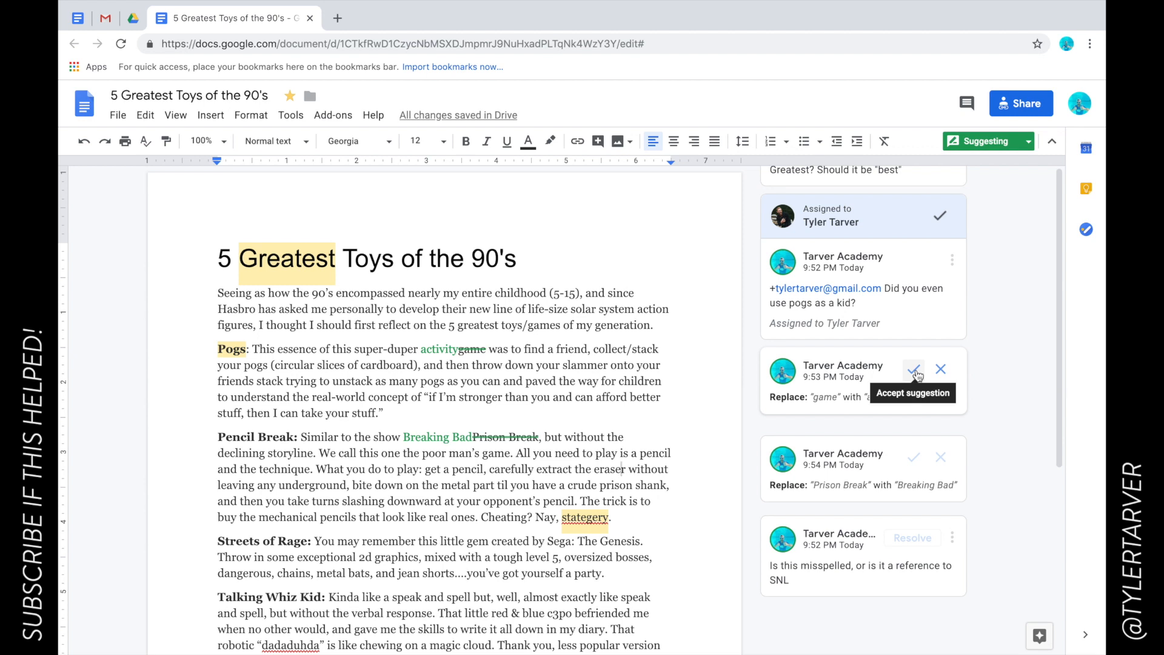
# Accept the 'game' to 'activity' suggestion and reject the 'Breaking Bad' suggestion.
pyautogui.click(913, 369)
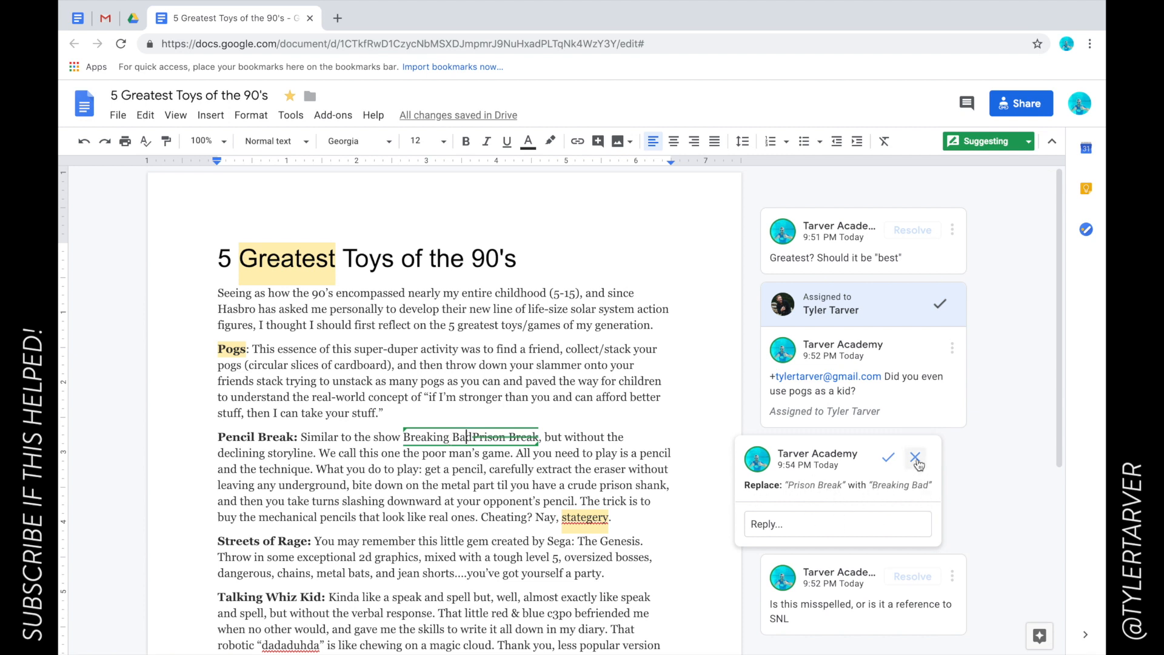
pyautogui.click(915, 457)
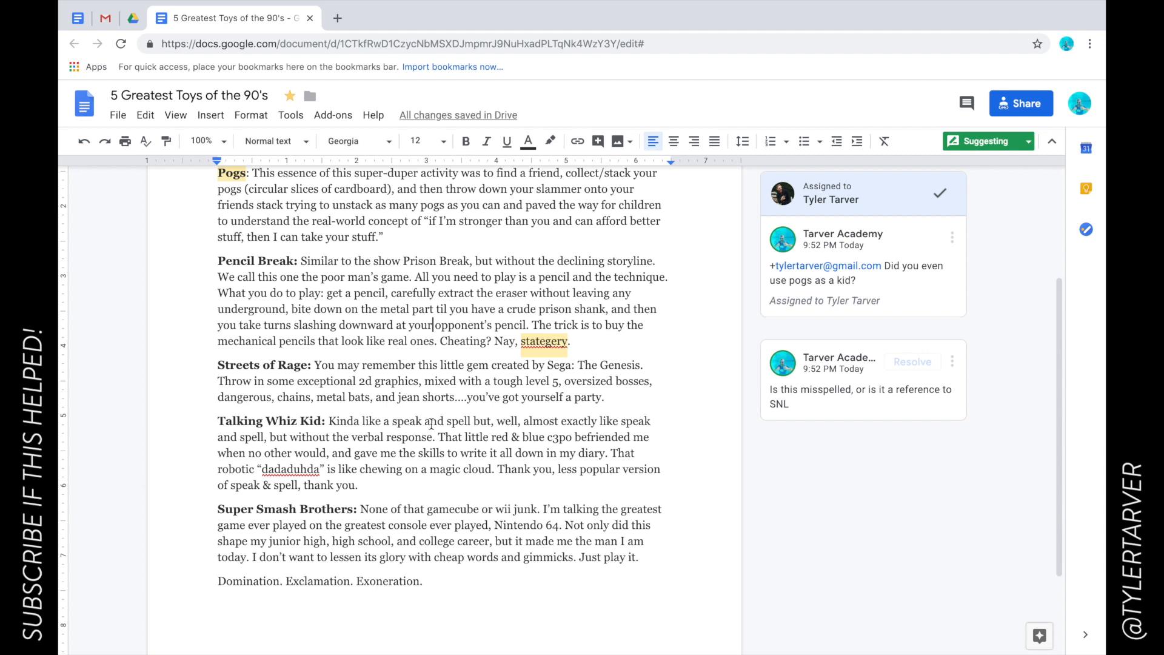
pyautogui.scroll(-3)
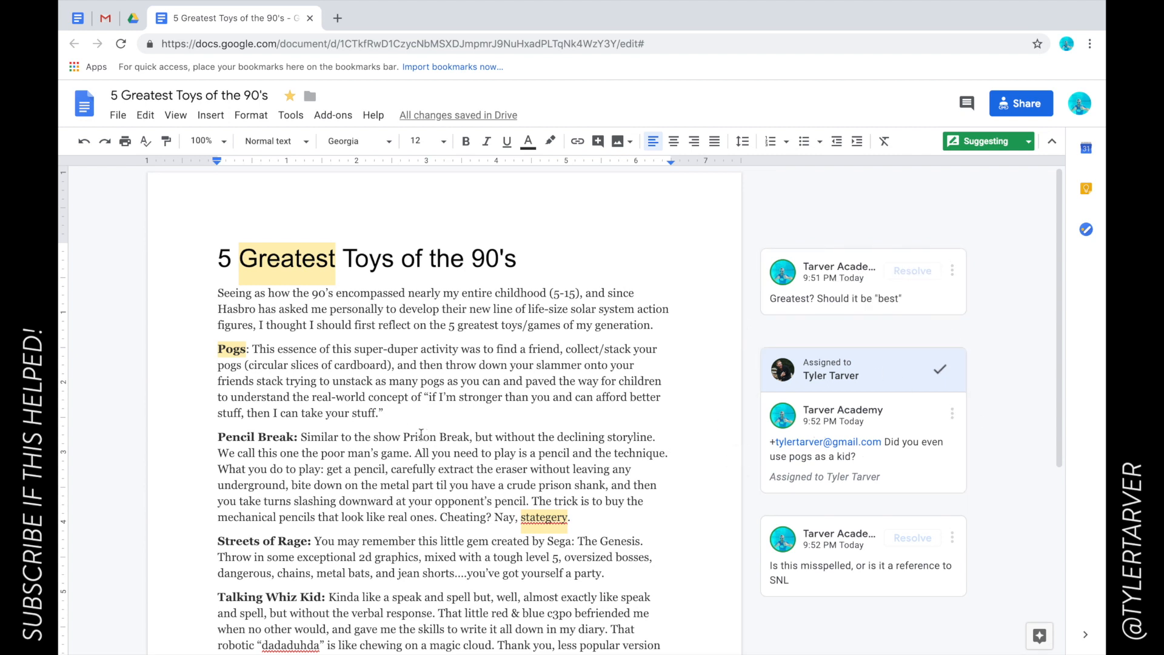
pyautogui.scroll(-3)
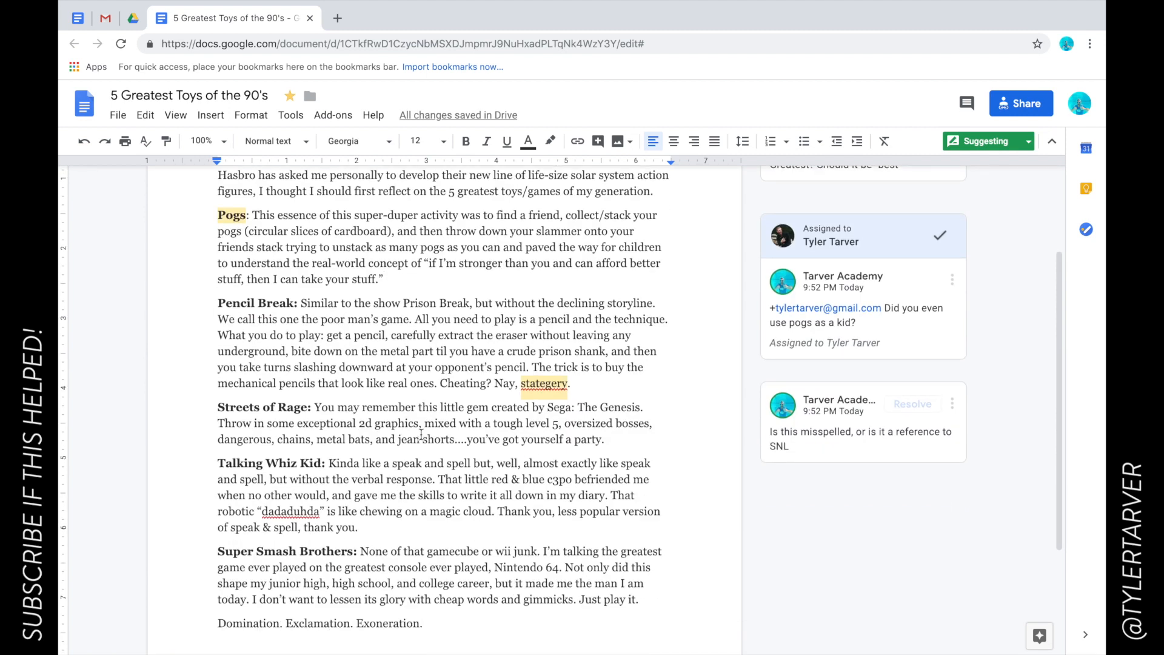
pyautogui.scroll(3)
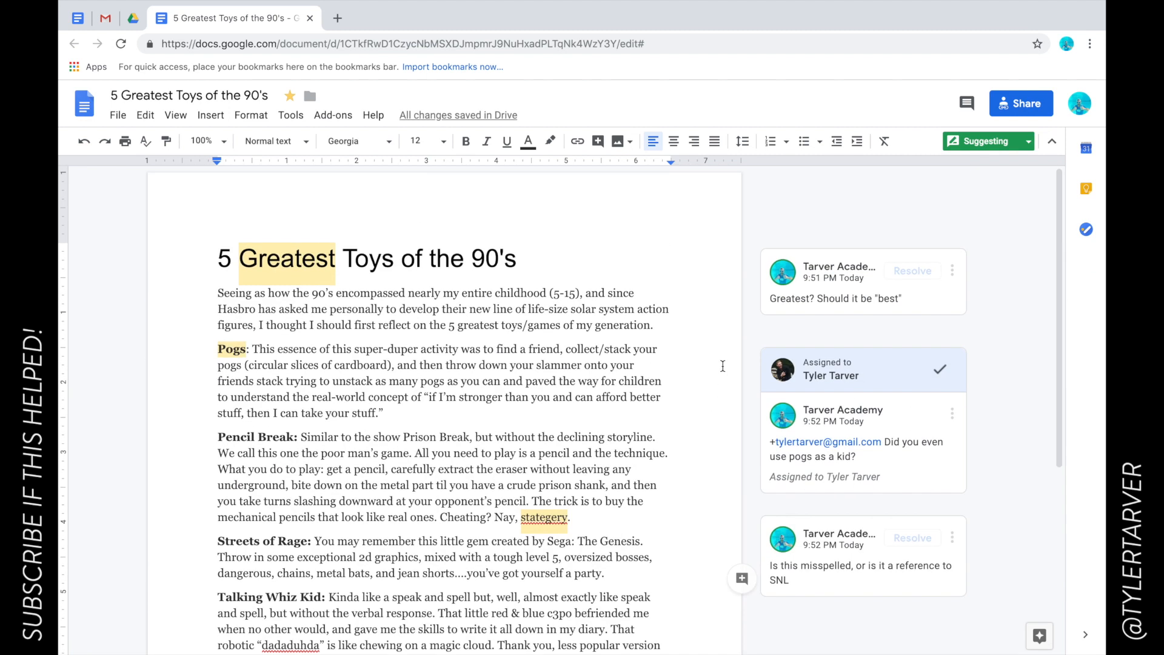
pyautogui.moveTo(751, 371)
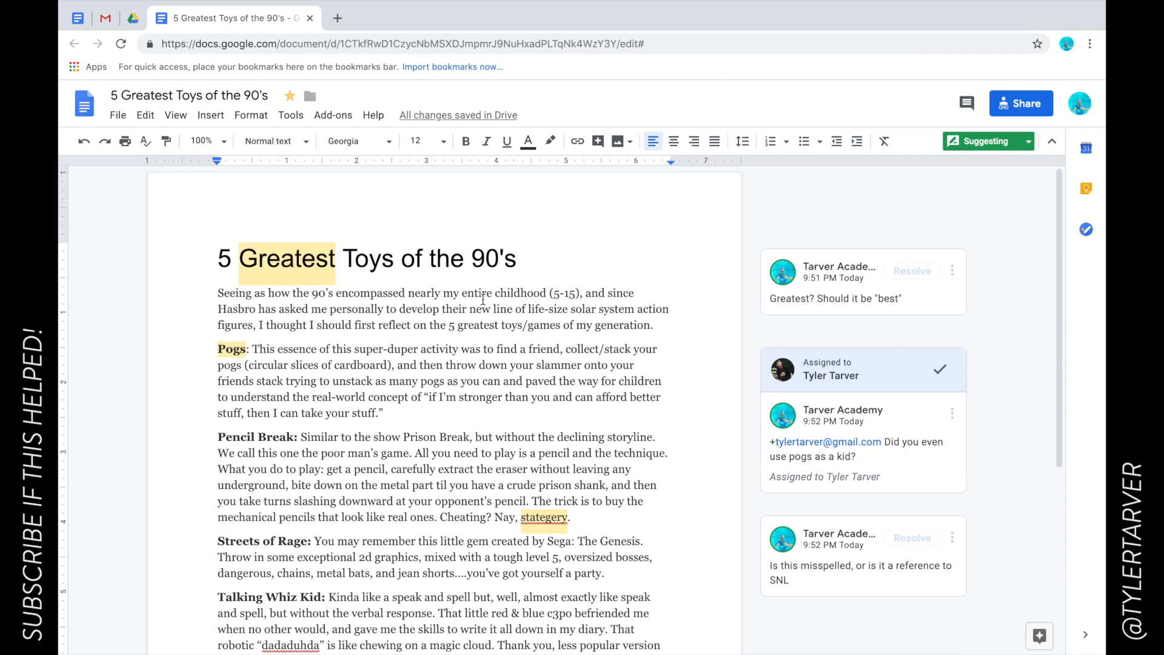
pyautogui.moveTo(279, 315)
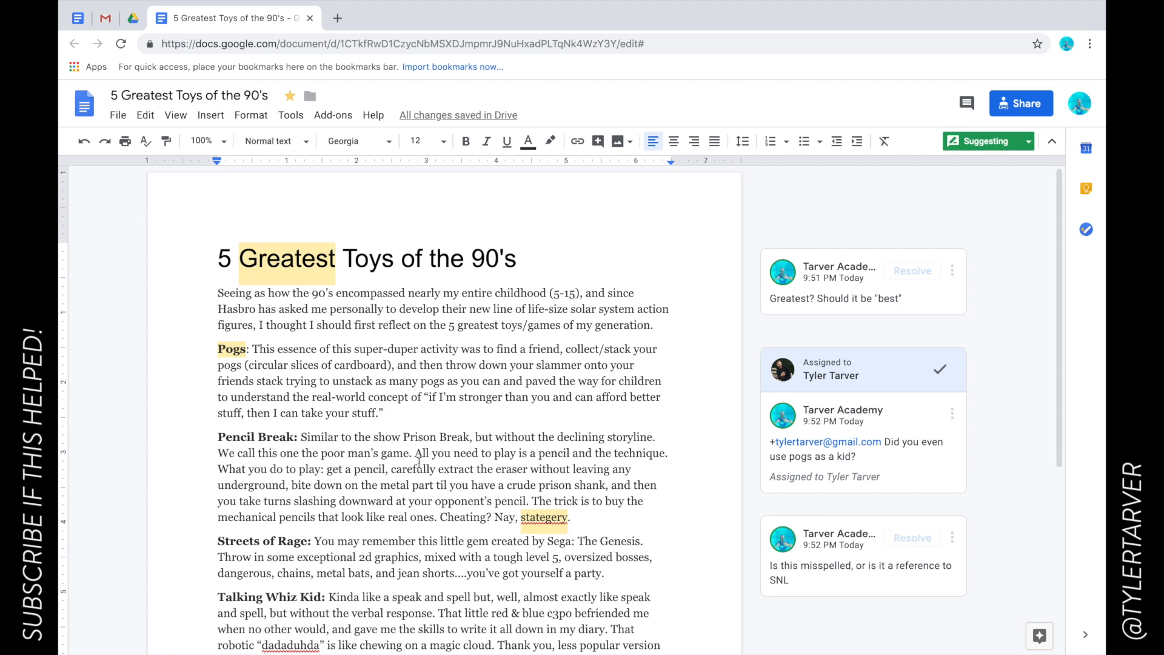
pyautogui.moveTo(464, 465)
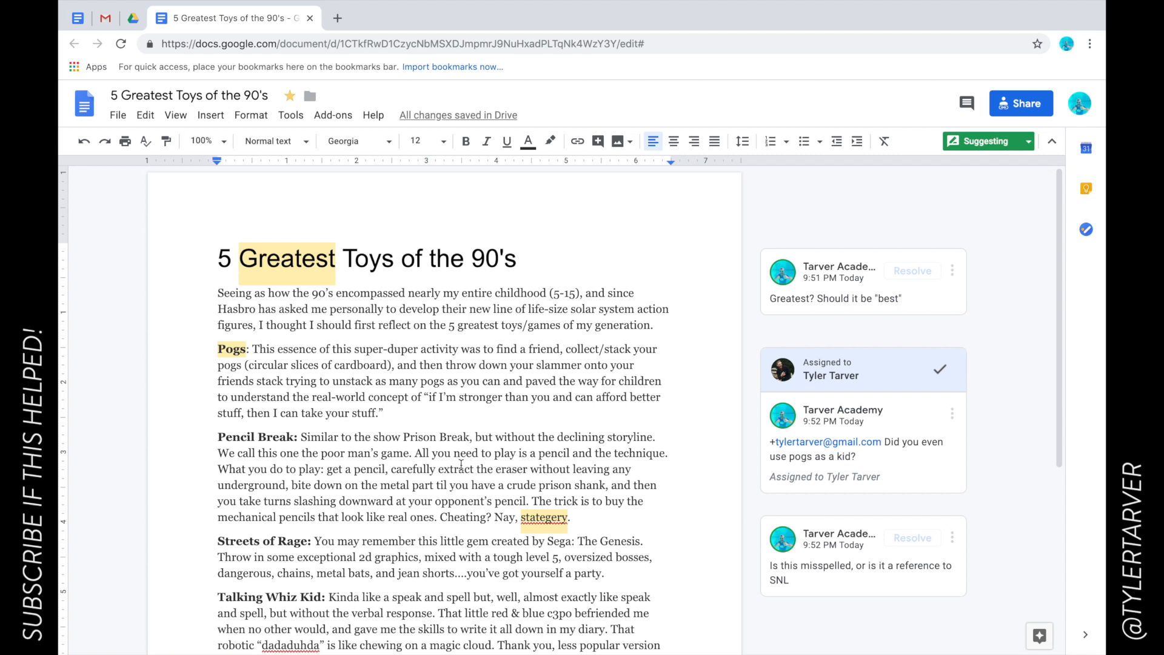